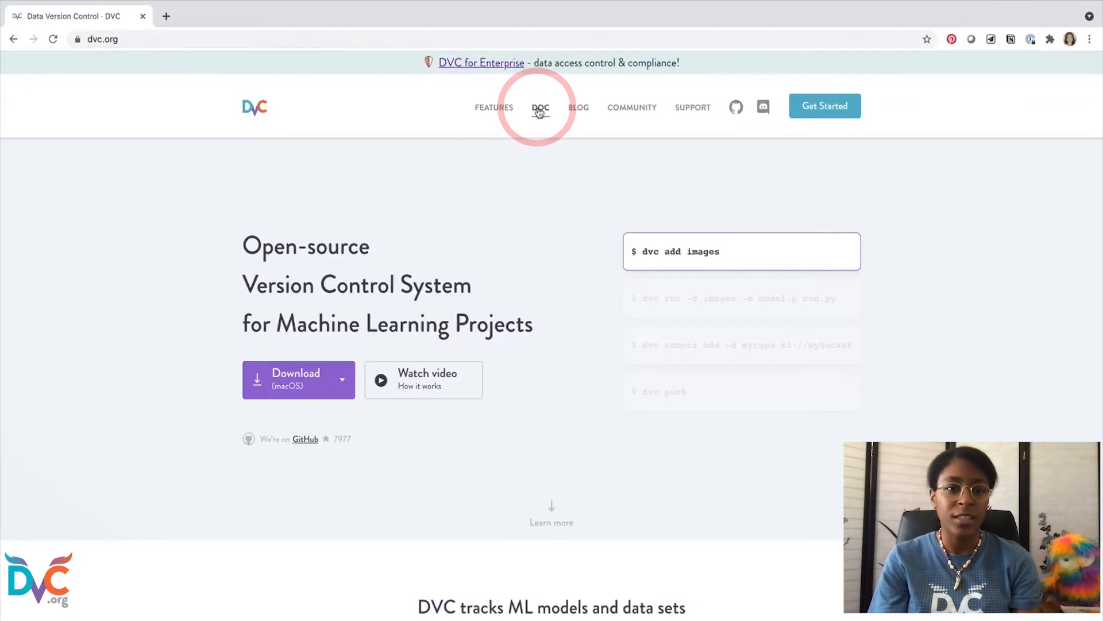
# Step: Navigate the docs sidebar through User Guide and Experiment Management to the Checkpoints page
pyautogui.click(540, 108)
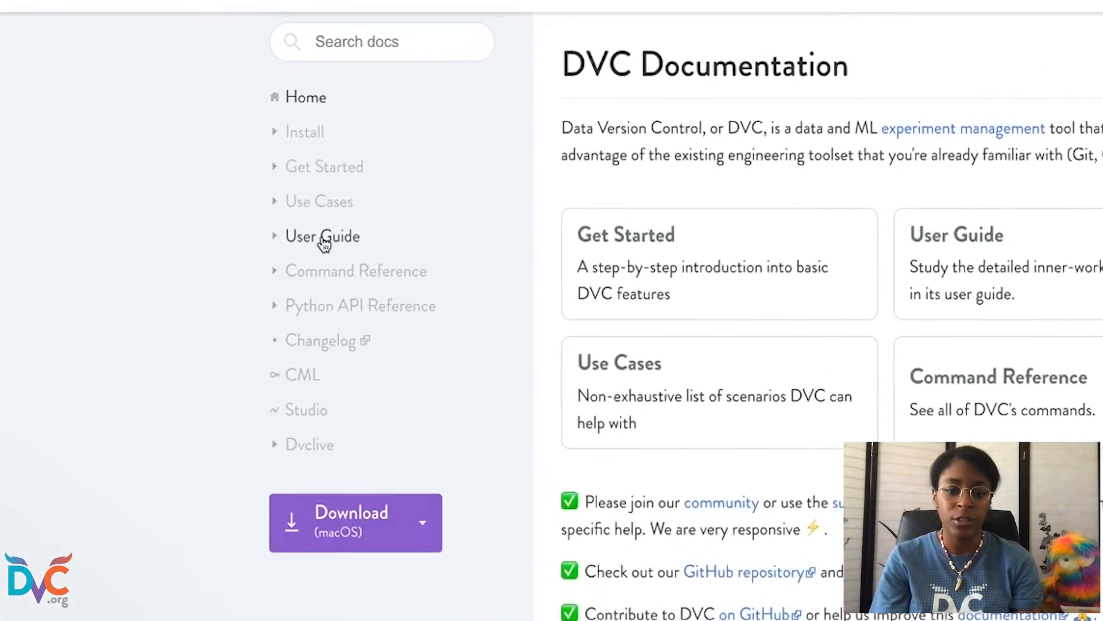
pyautogui.click(322, 236)
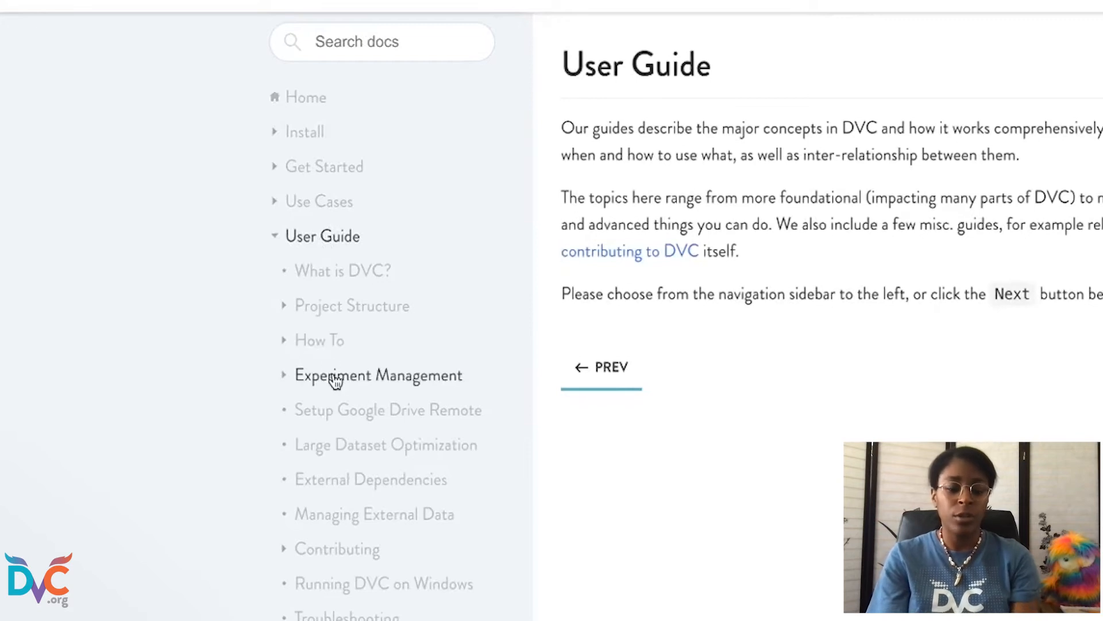
pyautogui.click(378, 374)
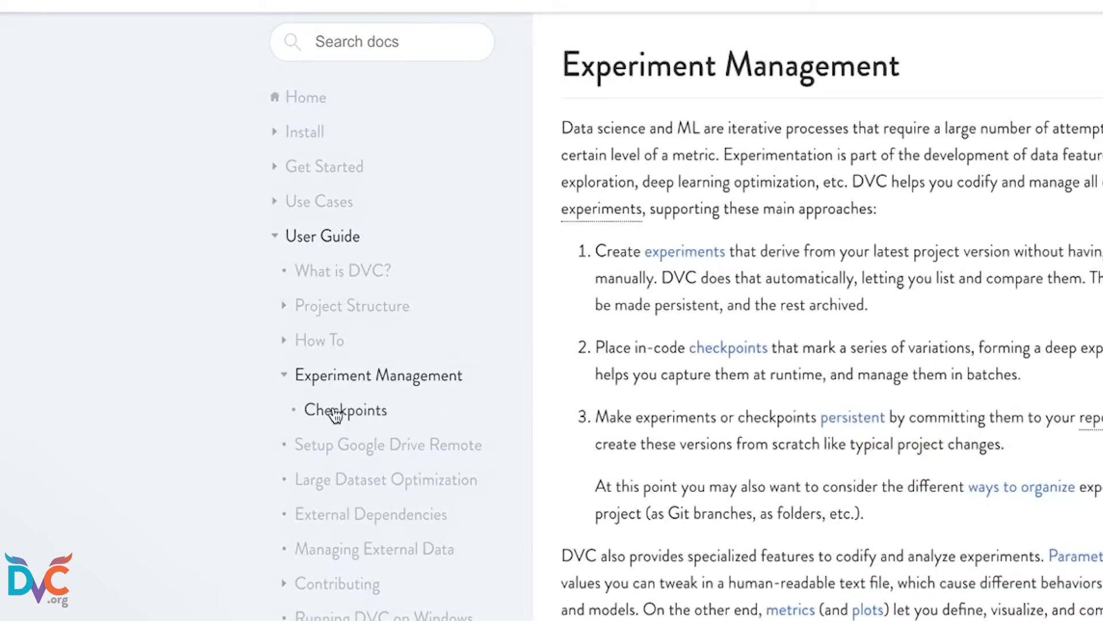
pyautogui.click(345, 410)
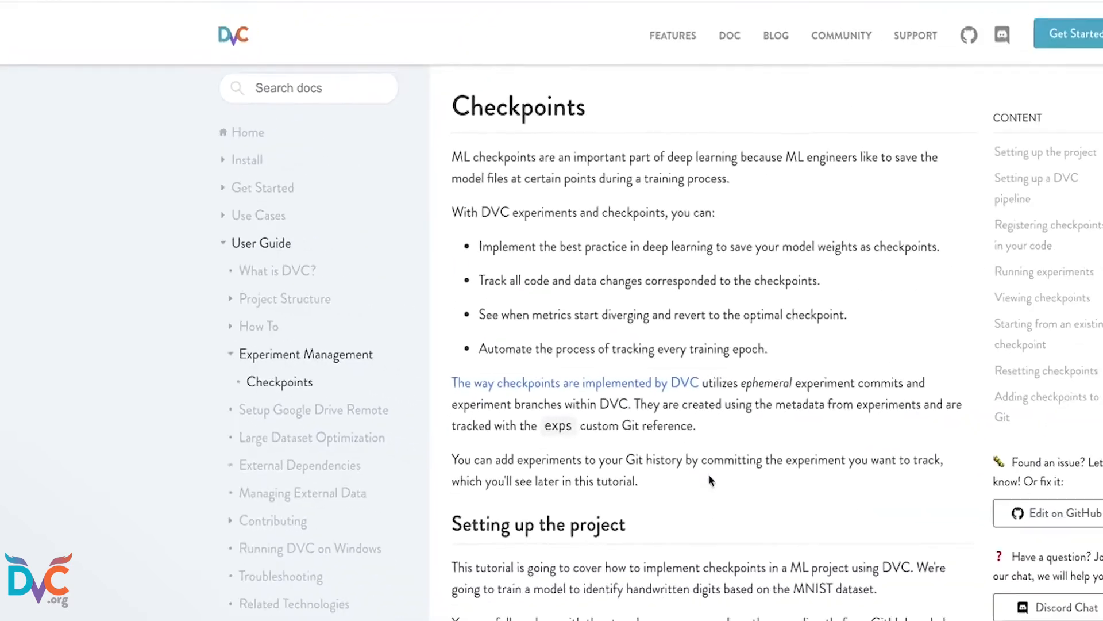
pyautogui.scroll(-3)
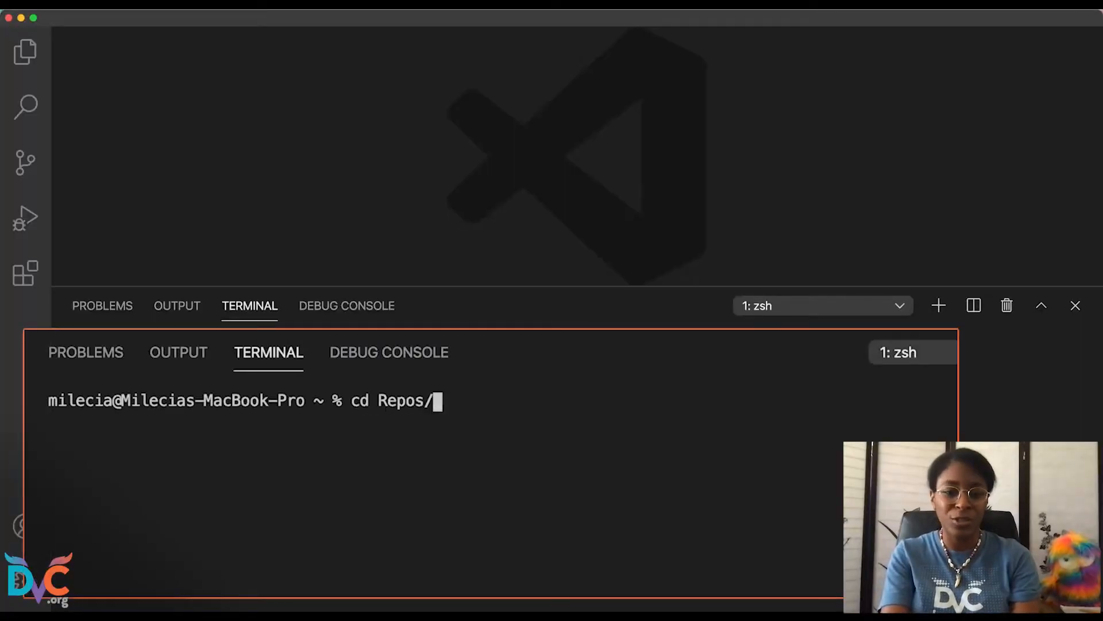
# Step: Clone iterative/checkpoints-tutorial with git and open the cloned folder as the workspace
pyautogui.write('git clone https://github.com/iterative/checkpoints-tutorial')
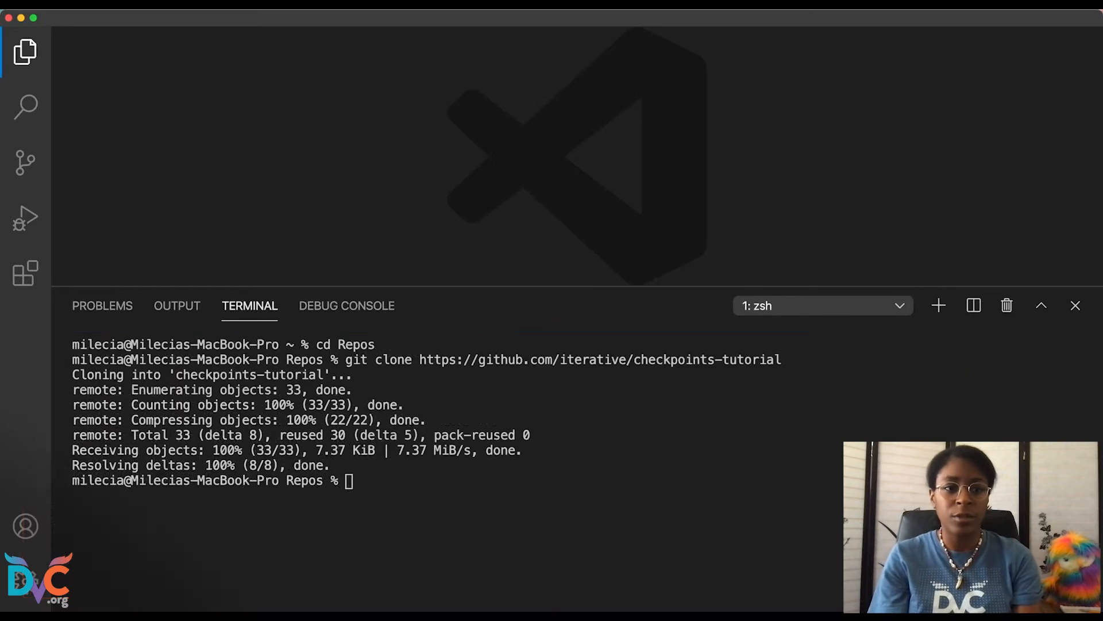
pyautogui.click(25, 52)
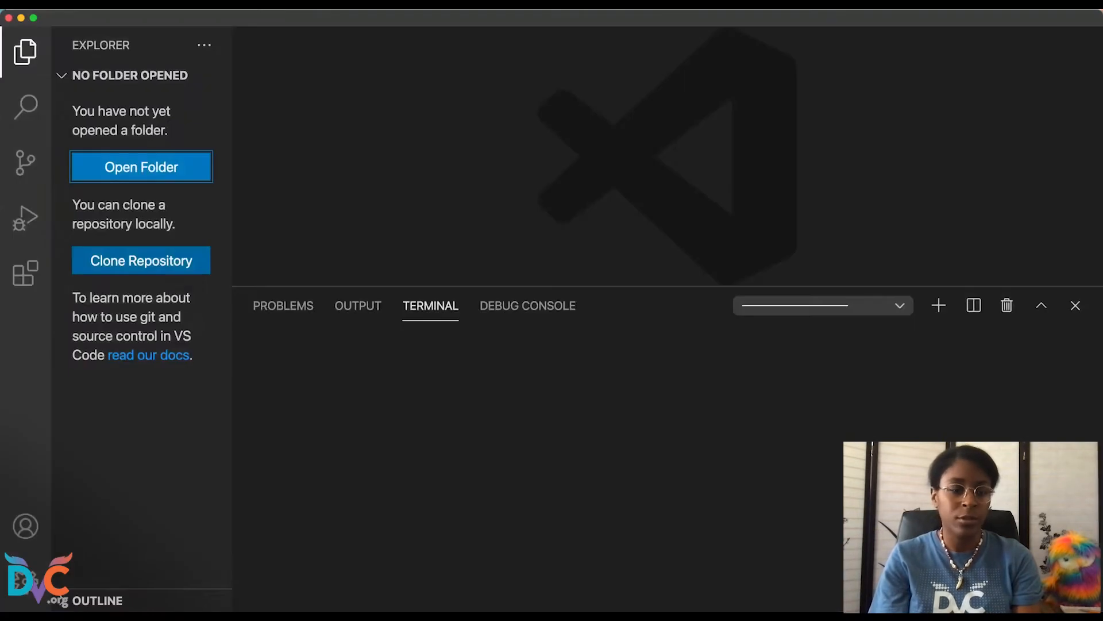
pyautogui.click(140, 167)
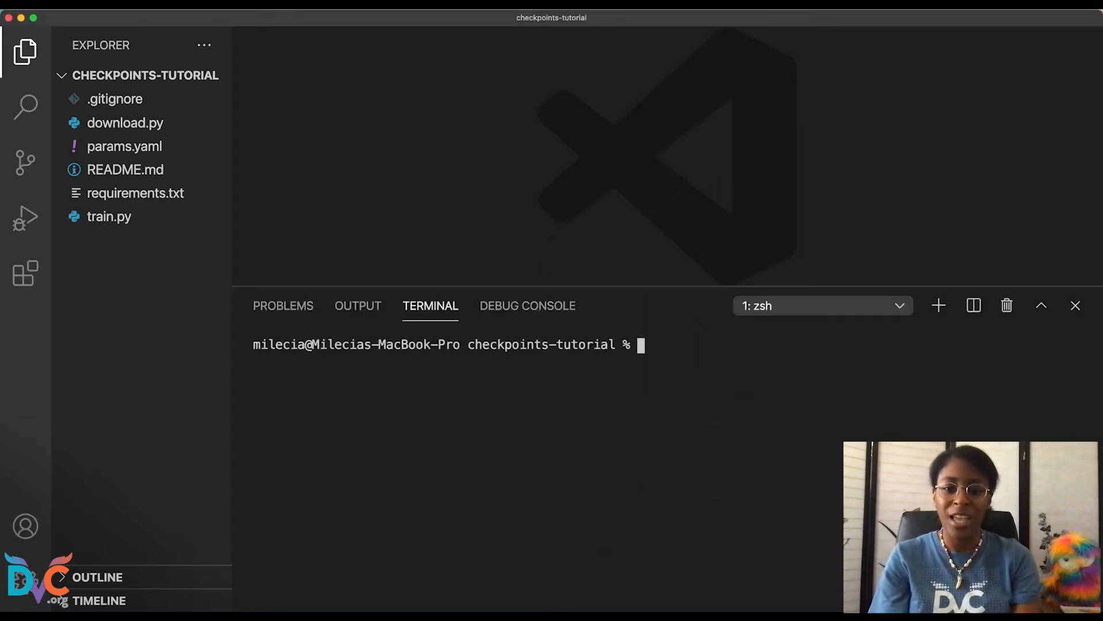
# Step: Create a .venv virtual environment and review requirements.txt
pyautogui.write('python3 -m venv .venv')
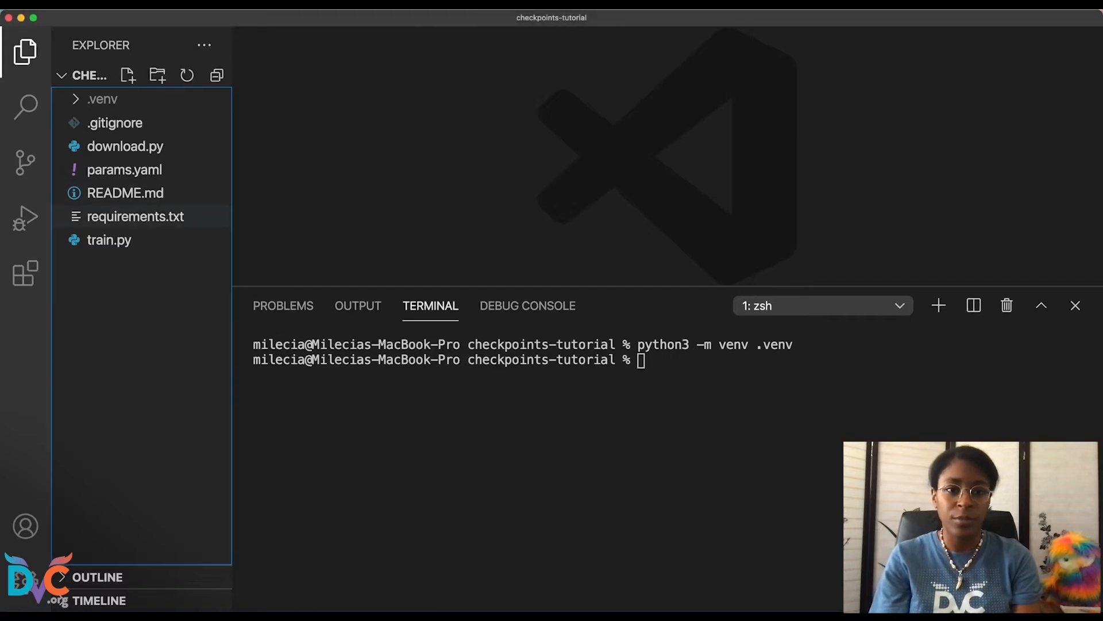
pyautogui.click(136, 216)
pyautogui.write('pip install -r requirements.txt')
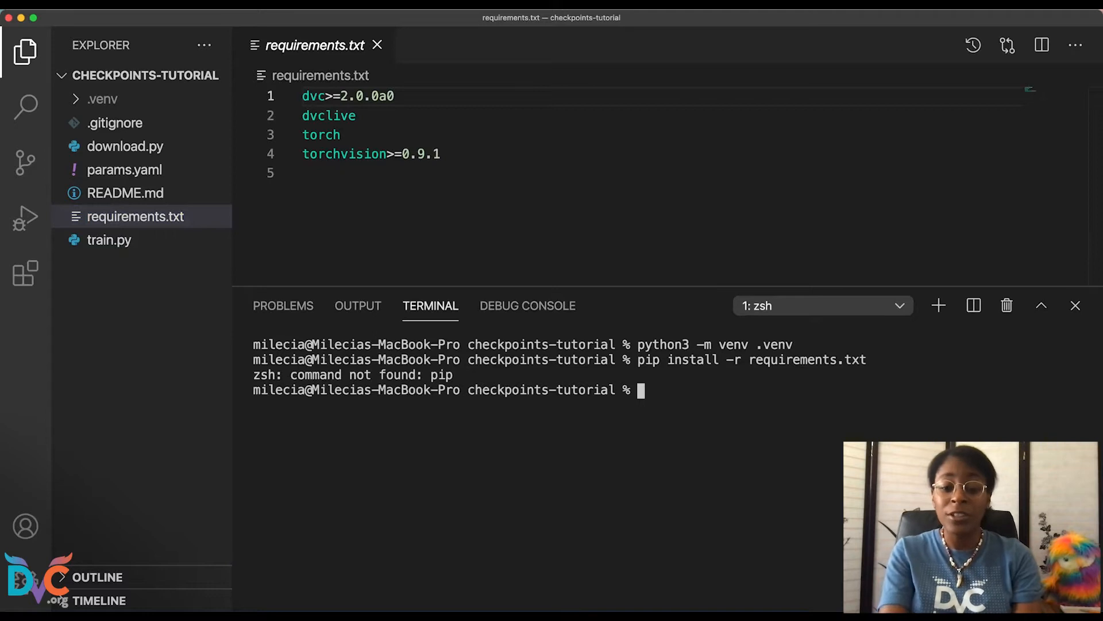
# Step: Activate .venv and install the packages from requirements.txt with pip
pyautogui.write('source')
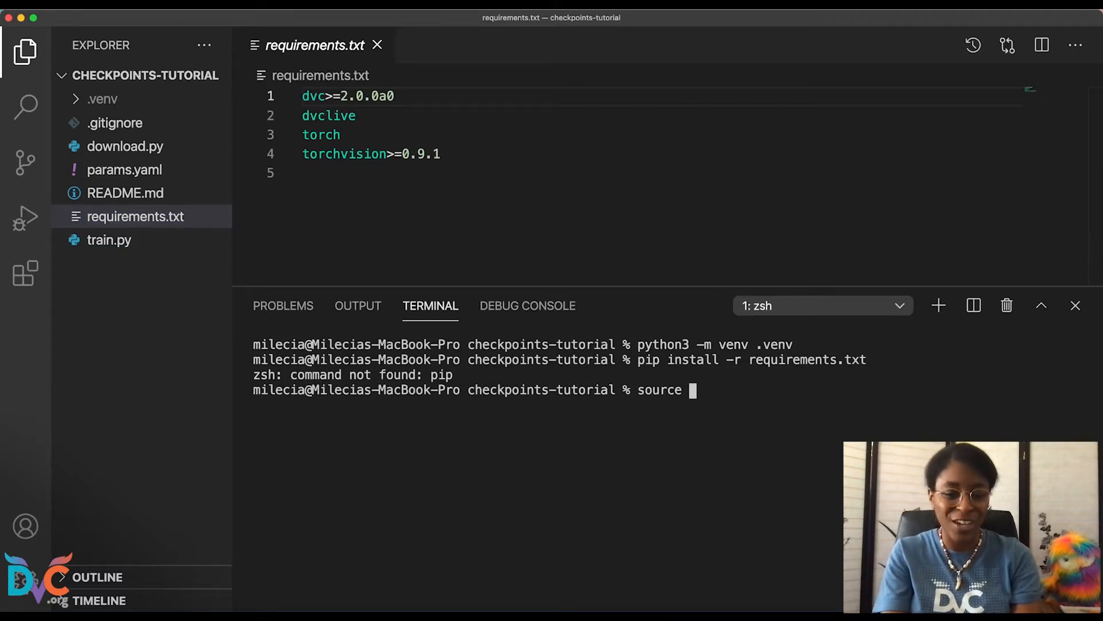
pyautogui.write('.v')
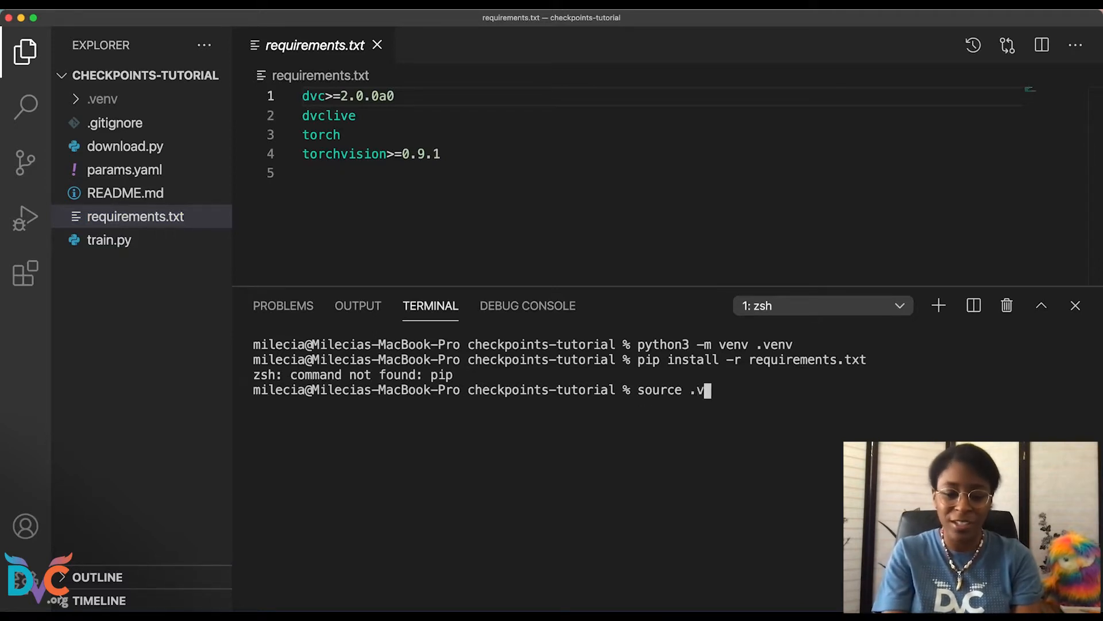
pyautogui.write('env/bin/ac')
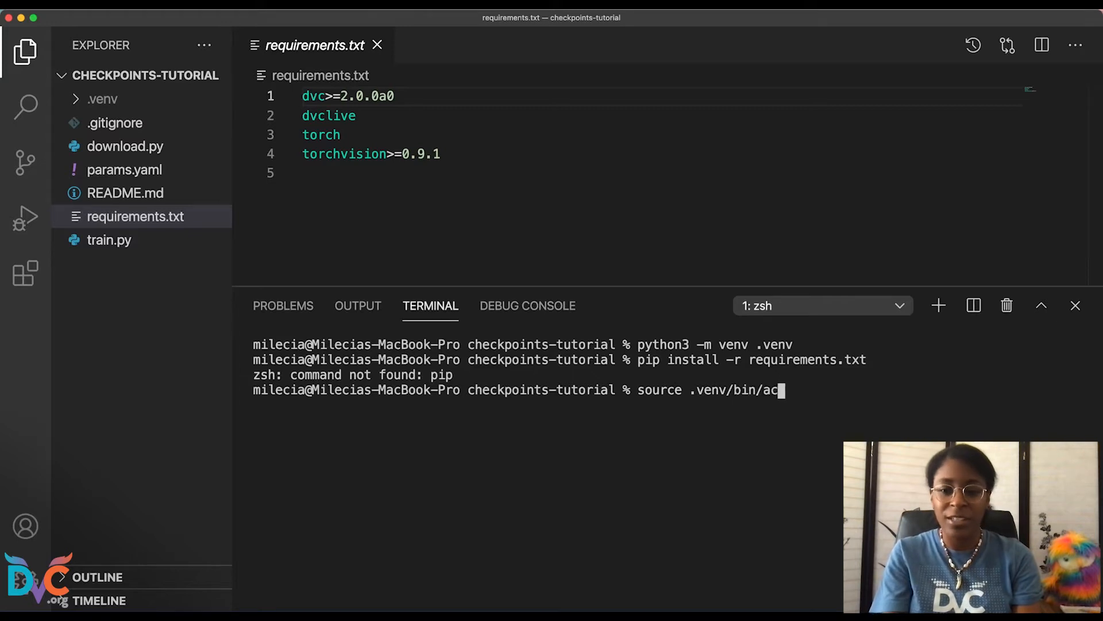
pyautogui.write('tivate')
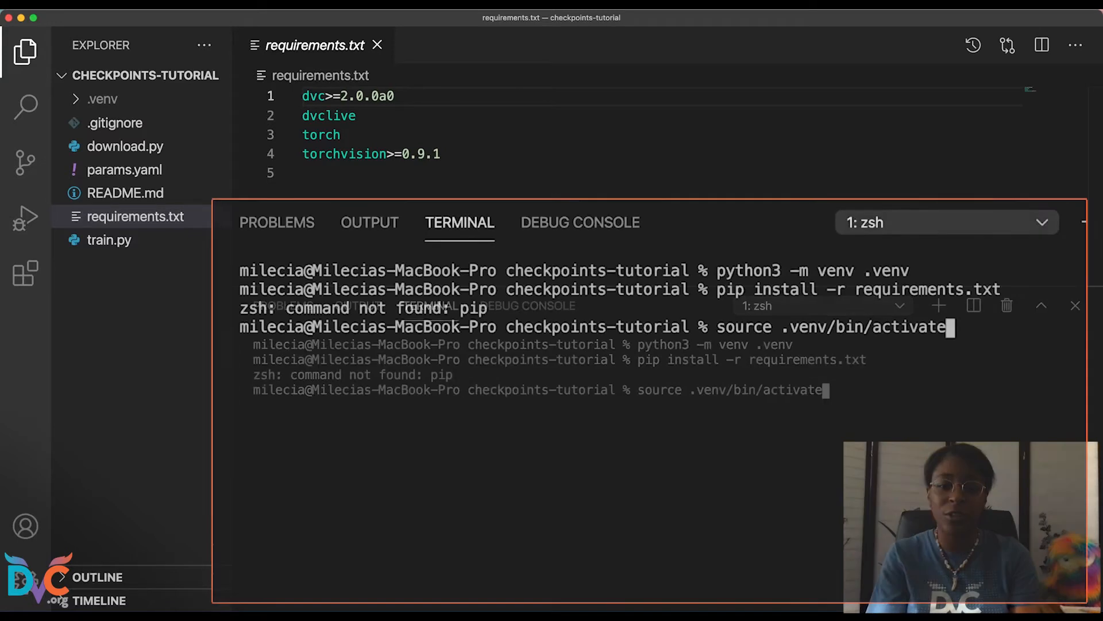
pyautogui.press('enter')
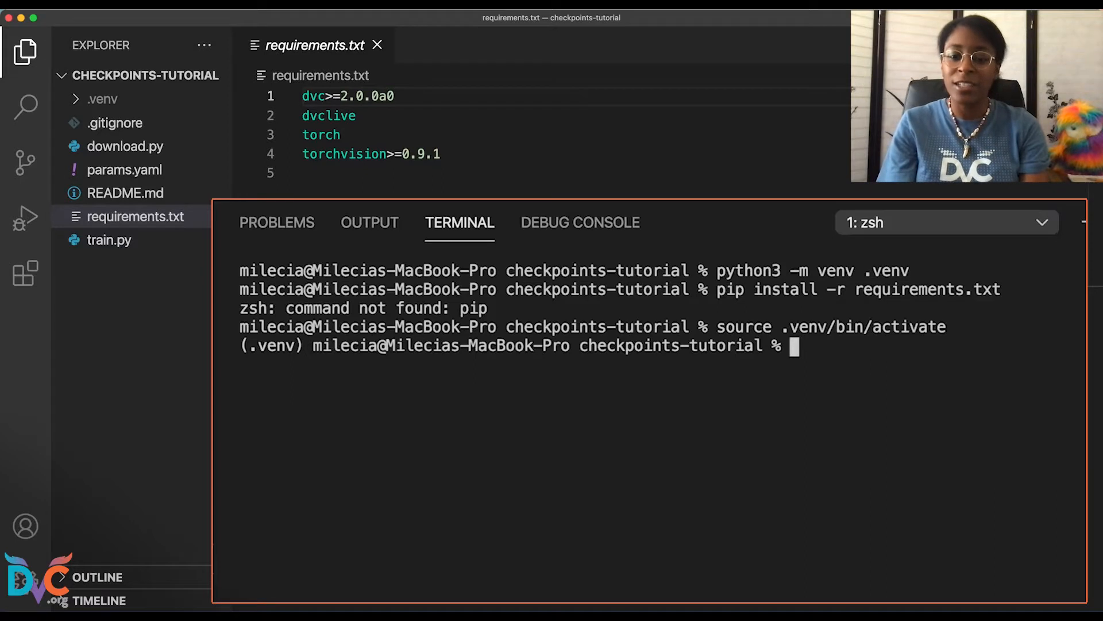
pyautogui.write('pip install -r requirements.txt')
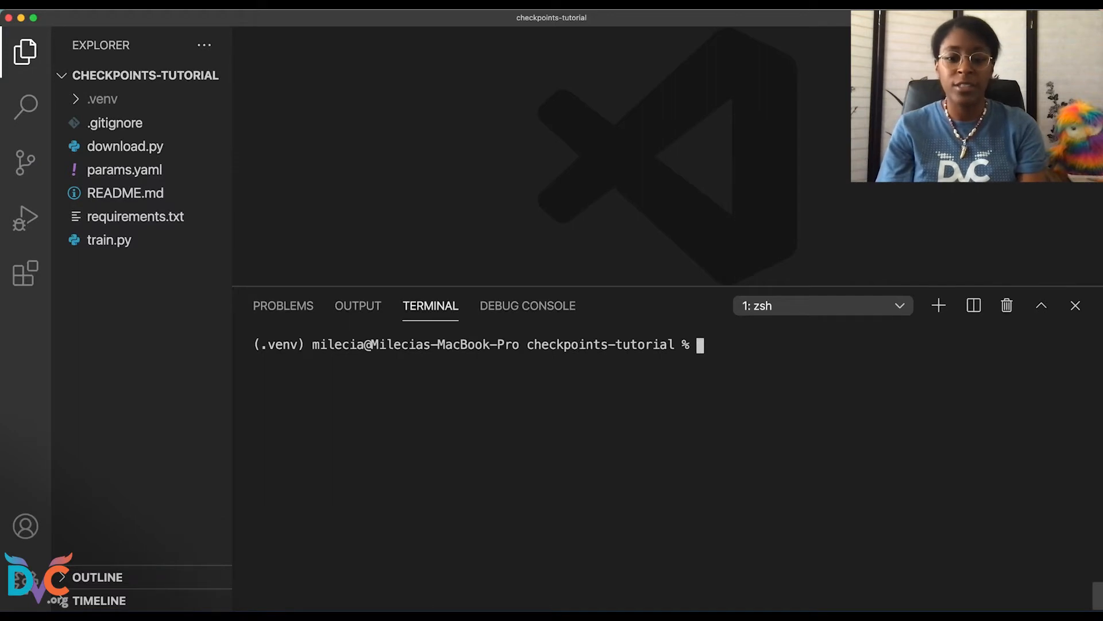
# Step: Run dvc init and inspect the new .dvc folder in the Explorer
pyautogui.write('dvc i')
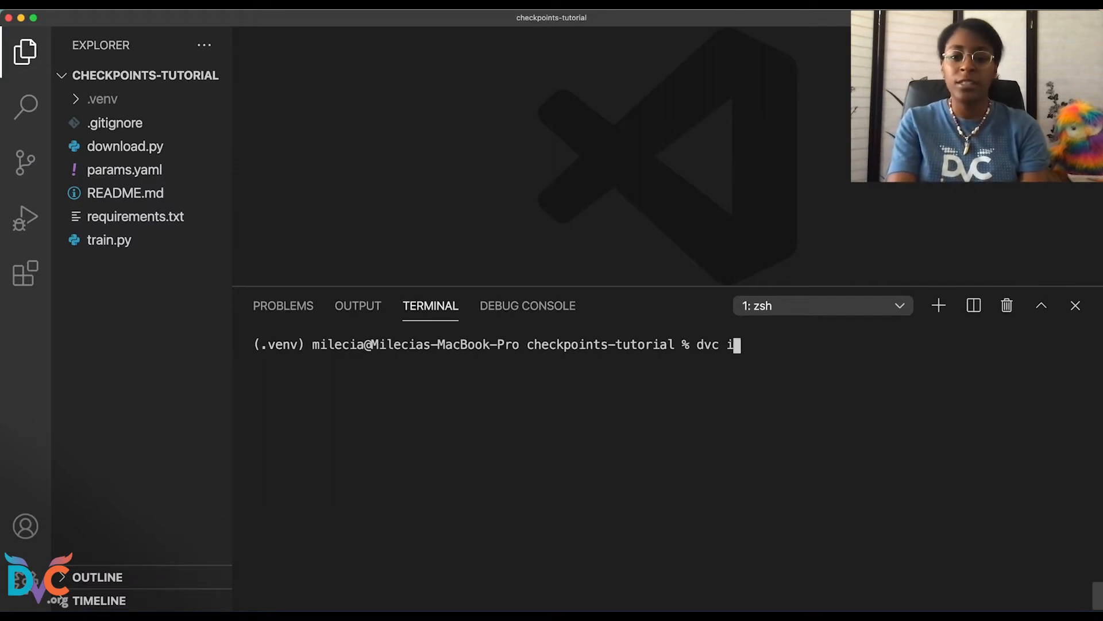
pyautogui.write('nit')
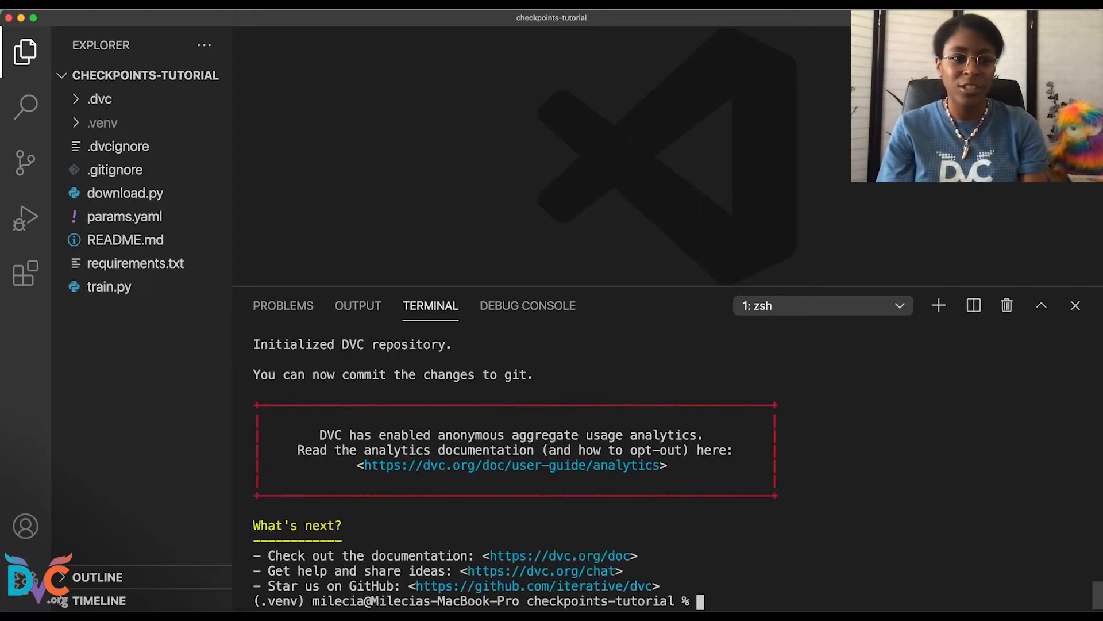
pyautogui.click(99, 99)
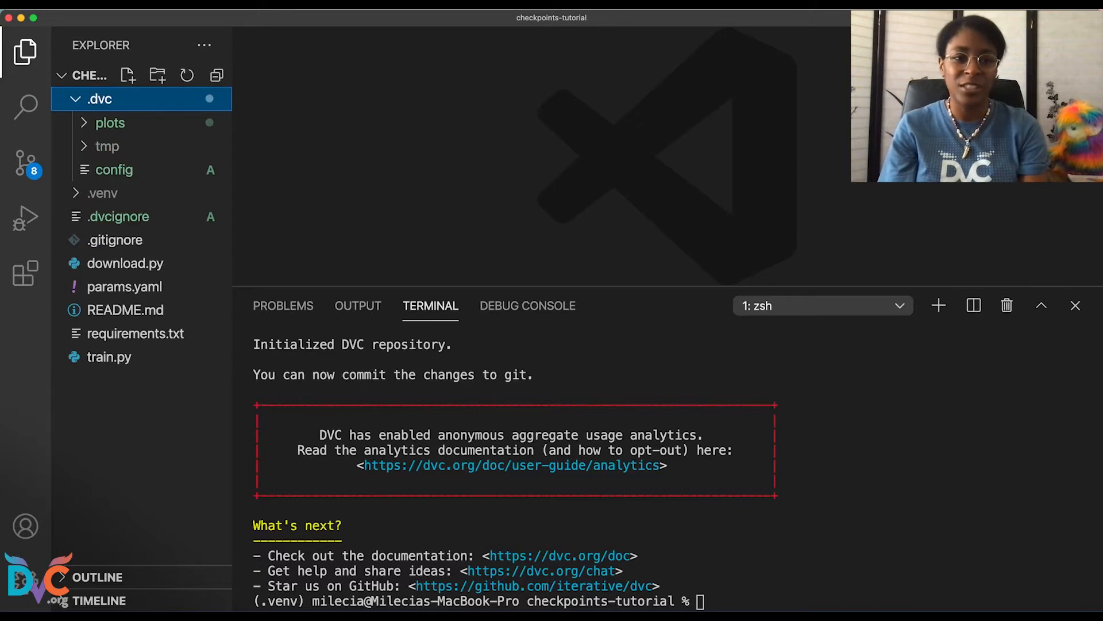
pyautogui.click(100, 99)
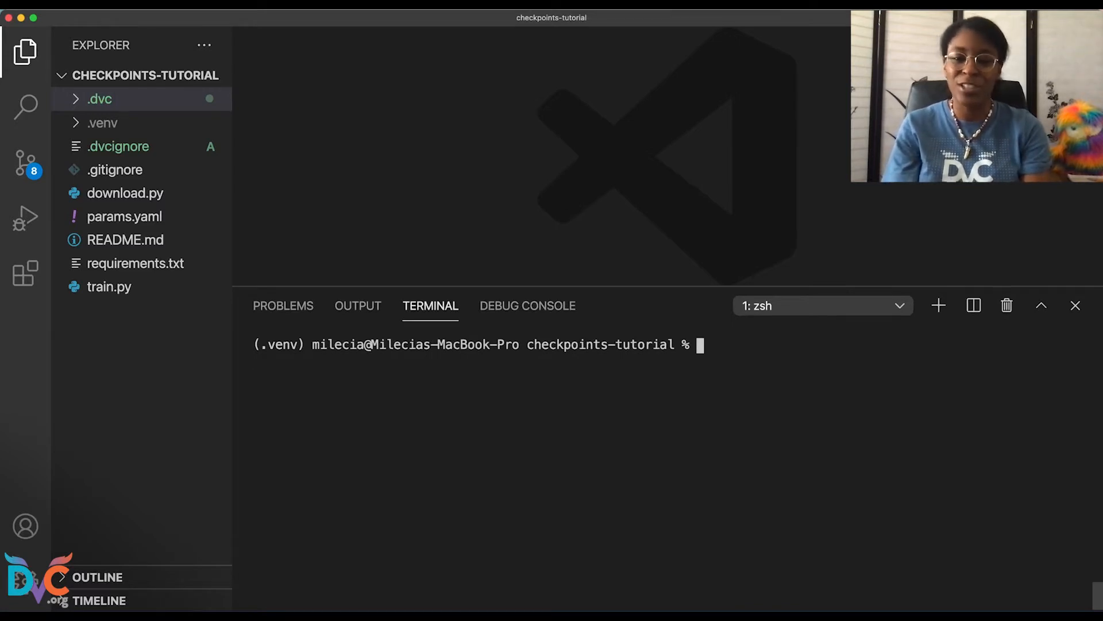
# Step: Add the train stage with dvc stage add using data/MNIST and train.py deps, params, outs and dvclive
pyautogui.write('dvc stage add --name train --deps data/MNIST --deps train.py \\')
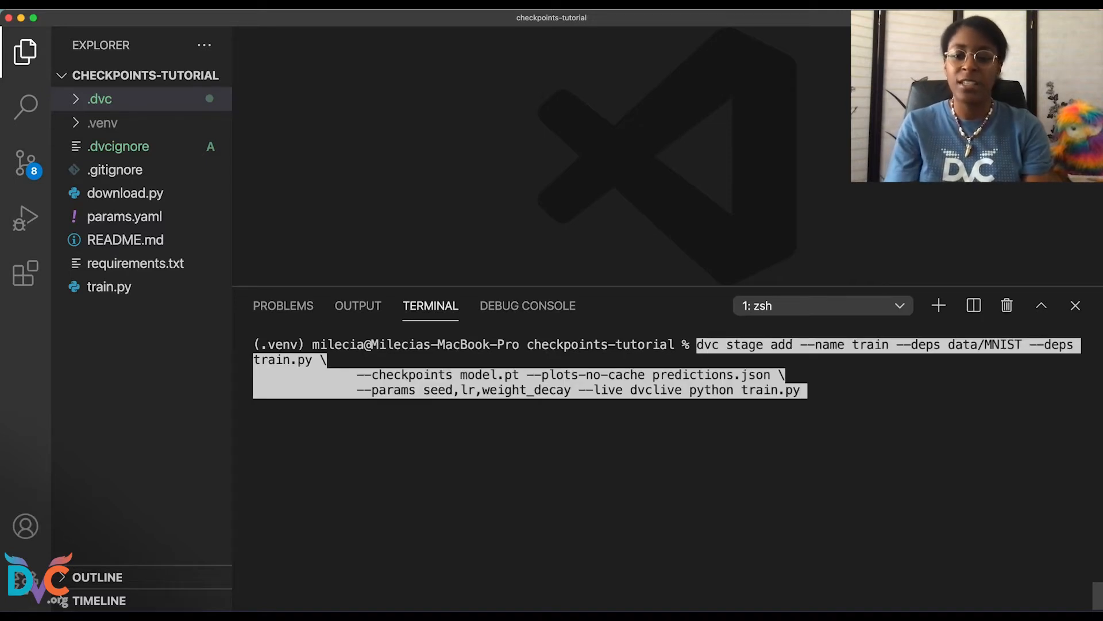
pyautogui.press('enter')
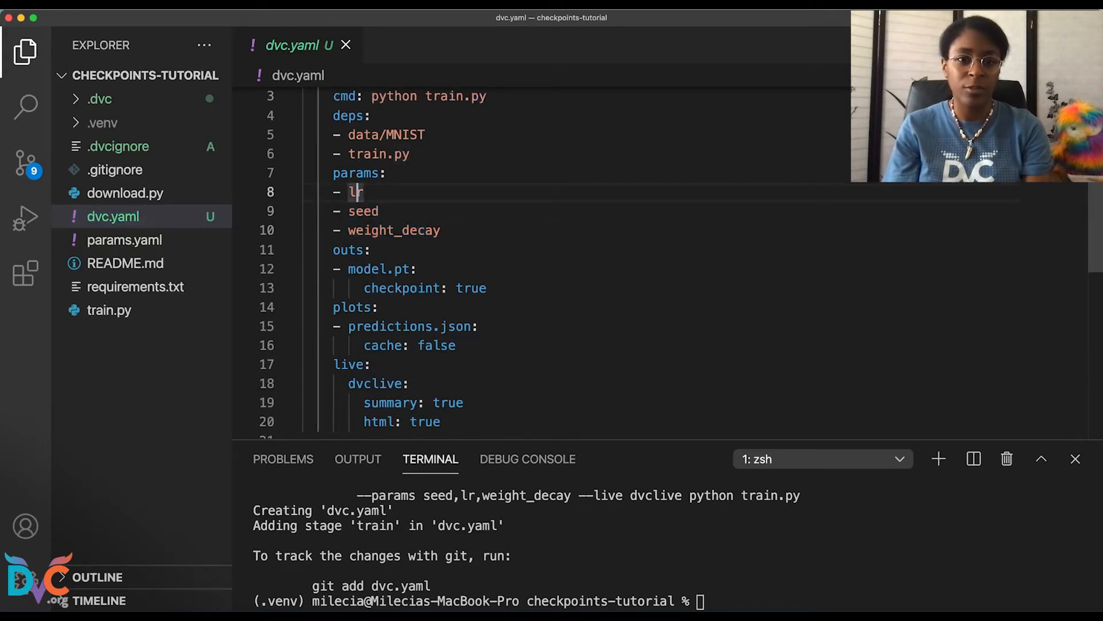
pyautogui.scroll(-3)
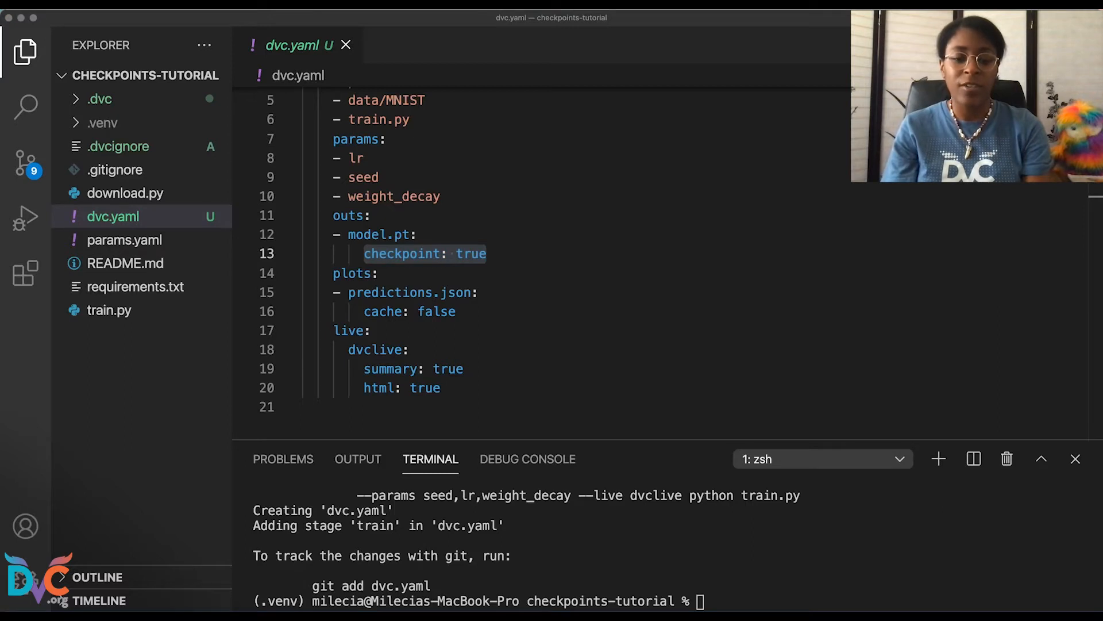
# Step: Review checkpoint: true on model.pt in dvc.yaml and clear the terminal
pyautogui.doubleClick(402, 253)
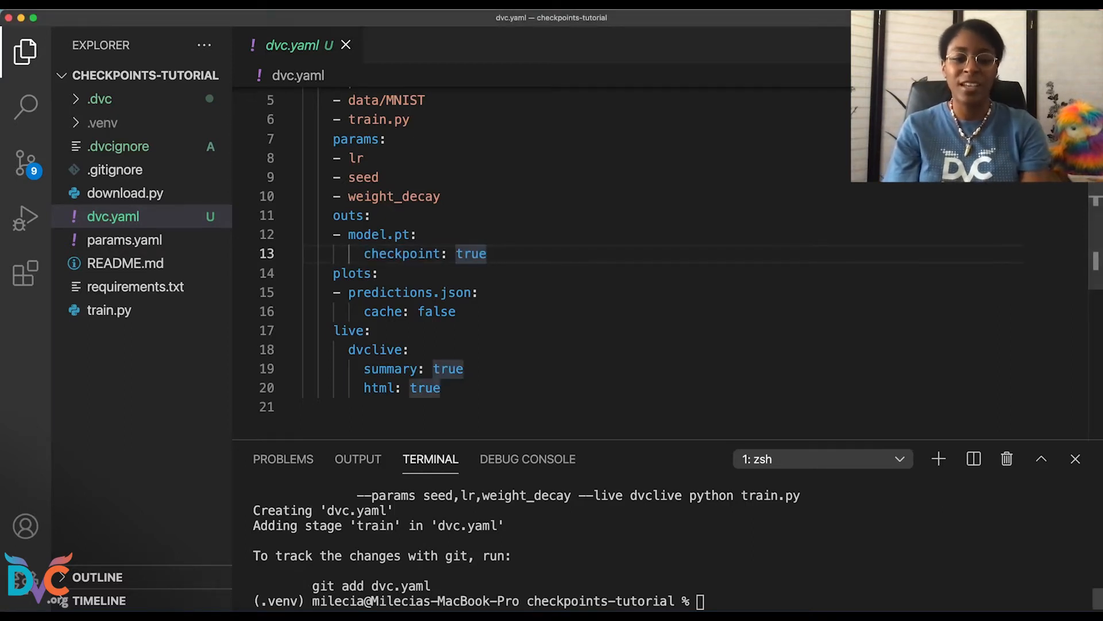
pyautogui.write('cl')
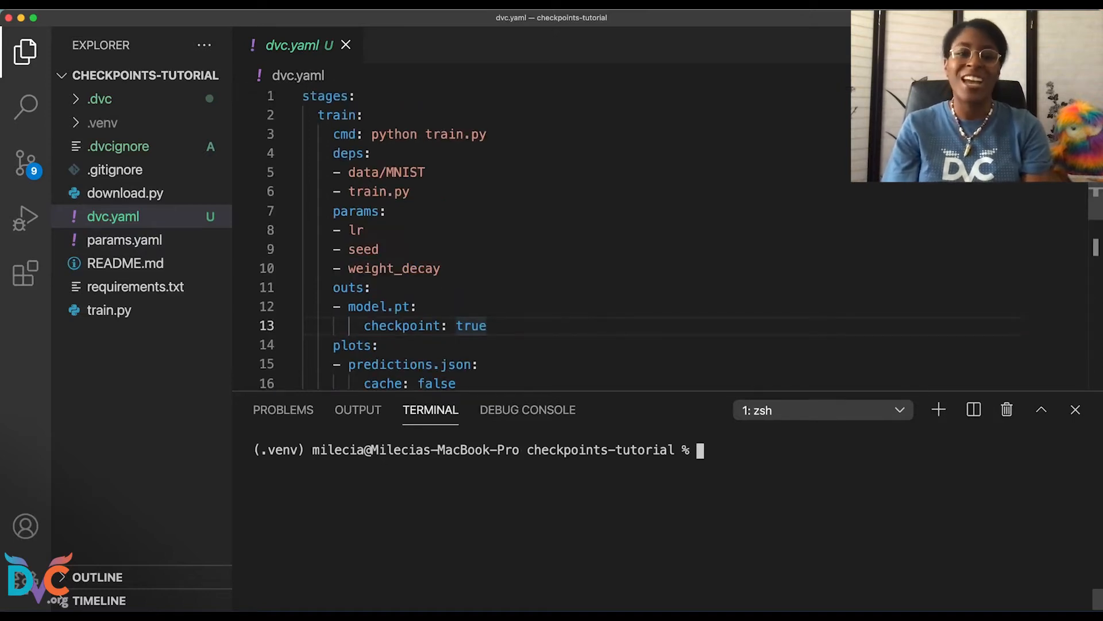
pyautogui.scroll(-3)
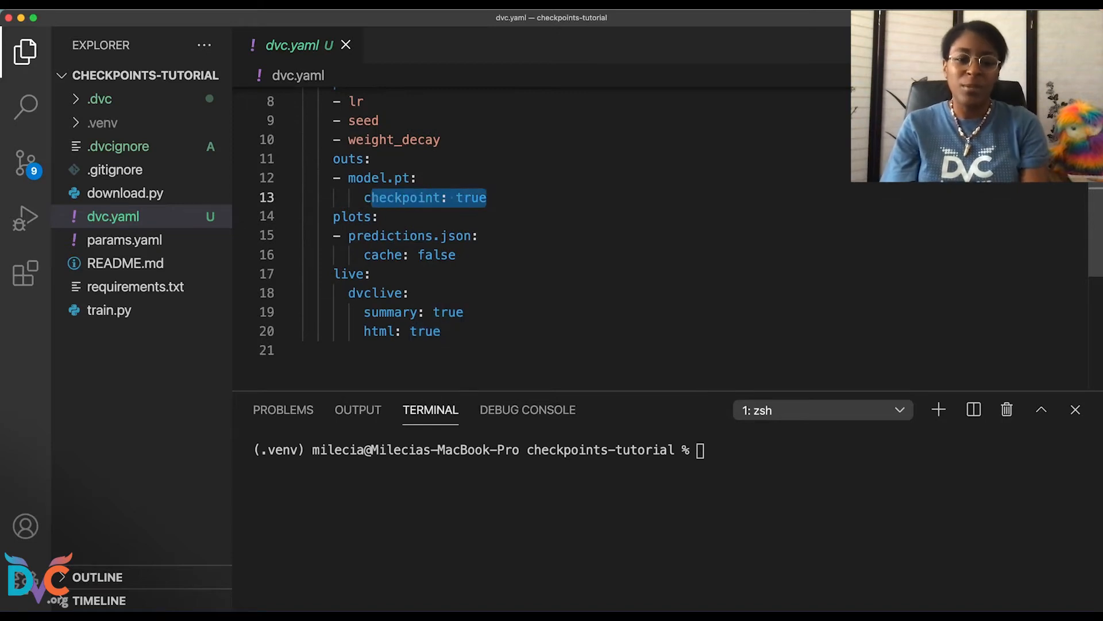
# Step: Stage all files with git add . and commit them with a message
pyautogui.write('git add .')
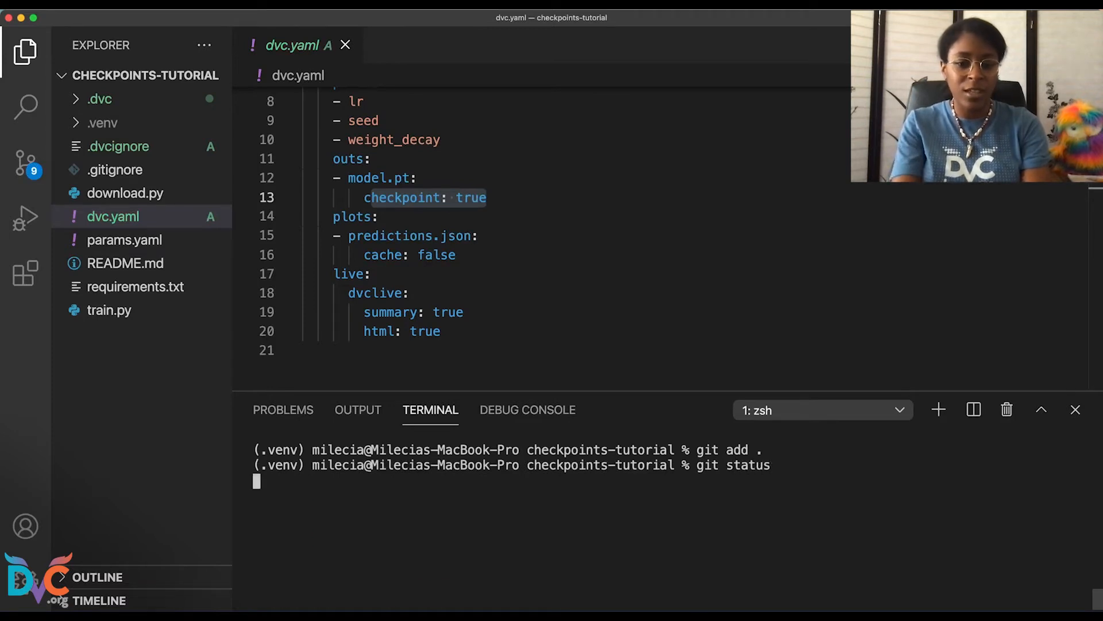
pyautogui.write('git')
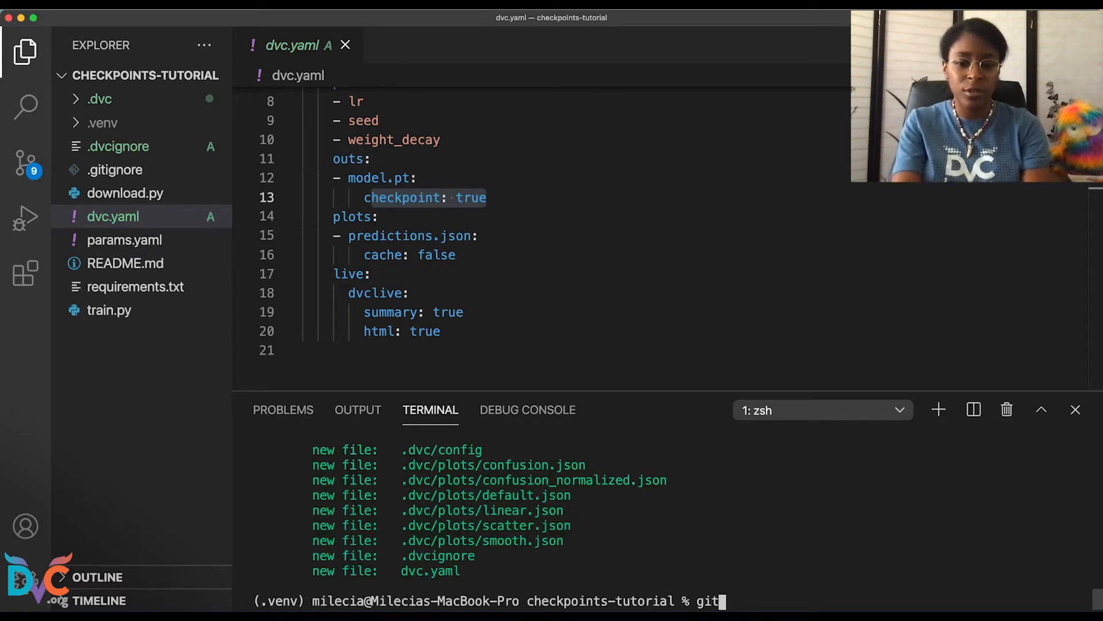
pyautogui.write('commit')
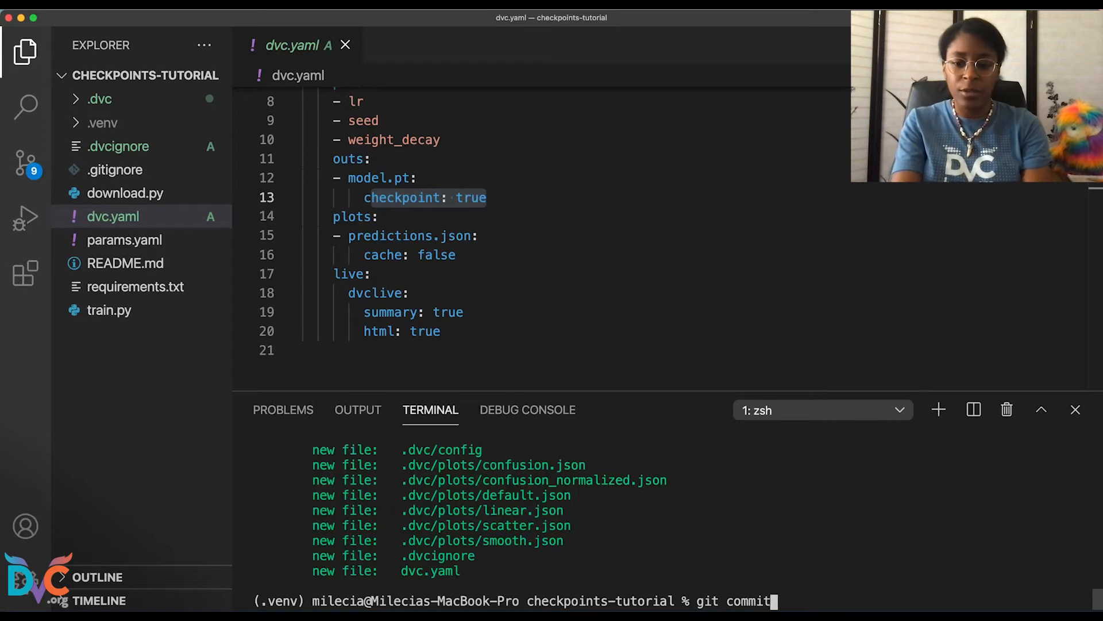
pyautogui.write('-m "st')
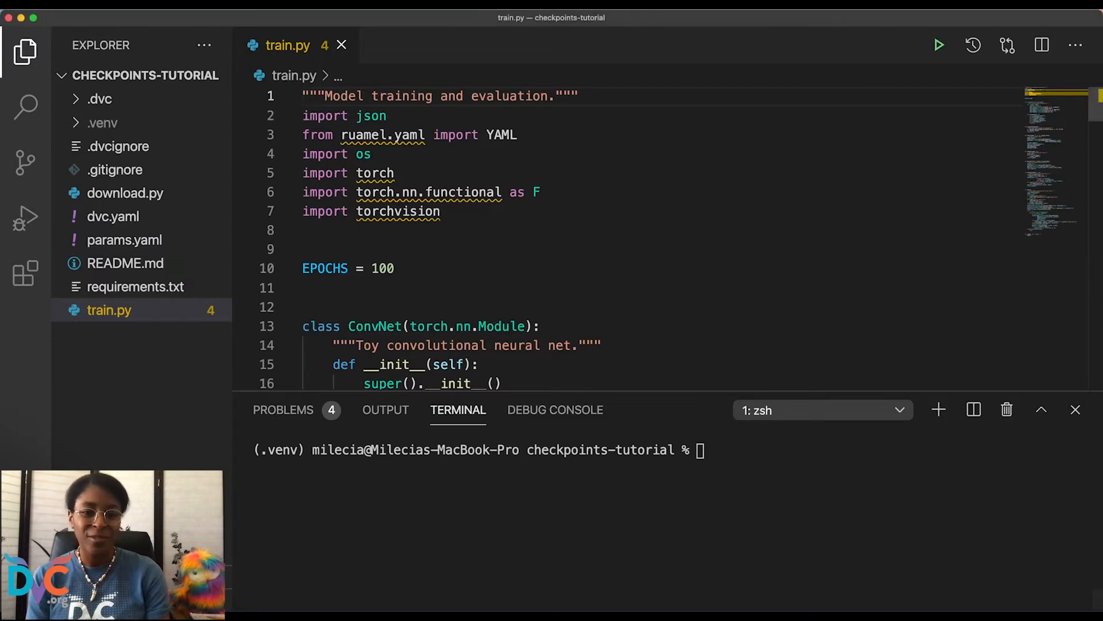
# Step: Add import dvclive at the top of train.py and move to the metrics loop
pyautogui.write('import dvclive')
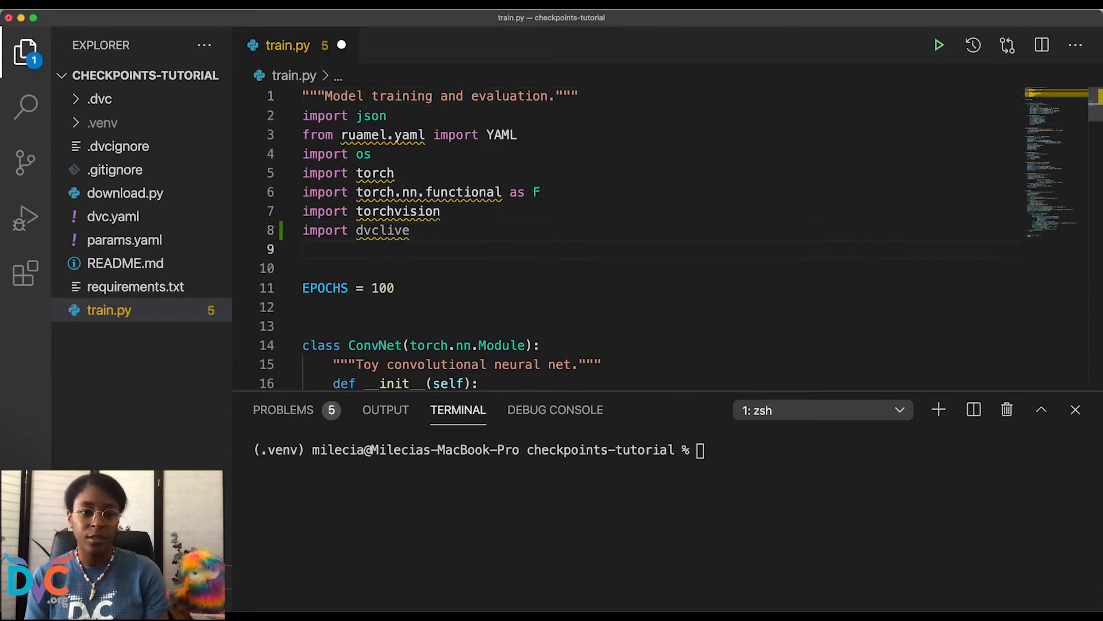
pyautogui.scroll(-3)
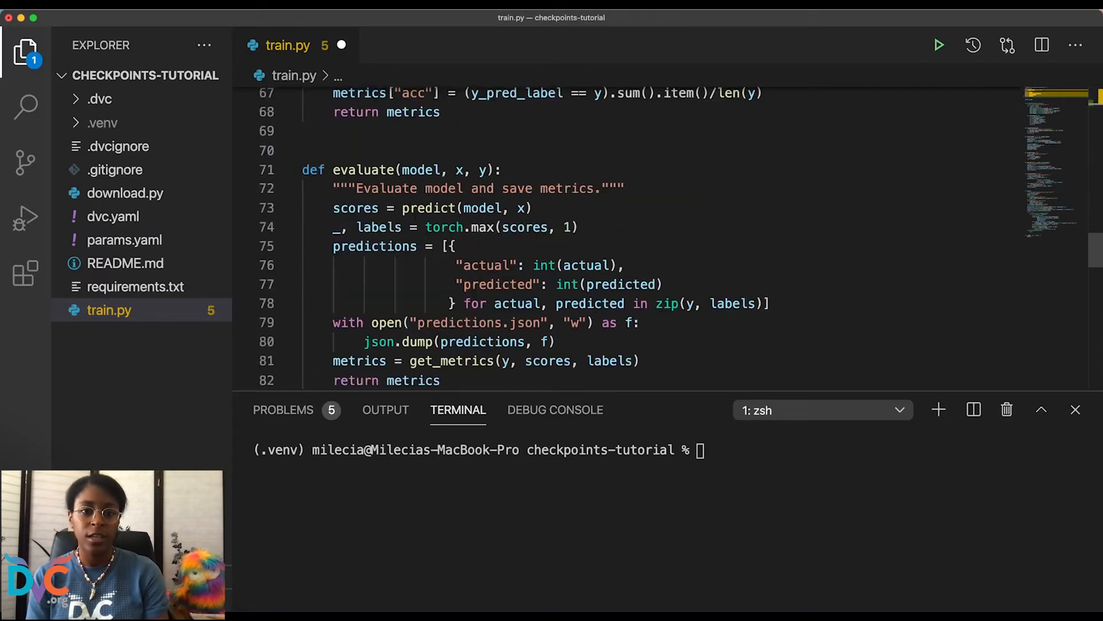
pyautogui.scroll(-3)
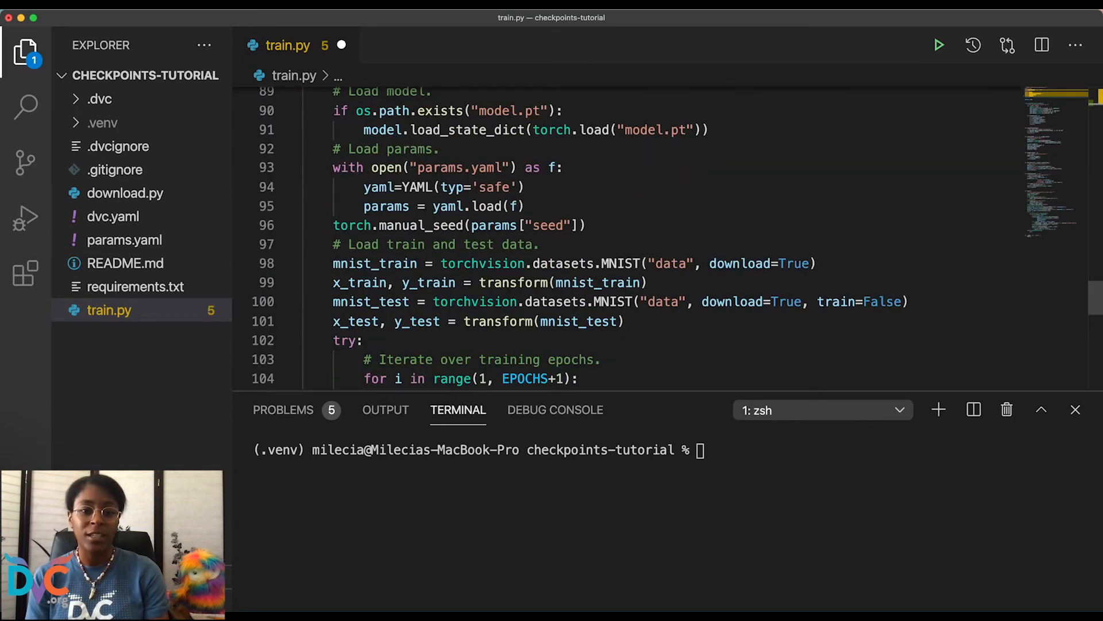
pyautogui.scroll(-3)
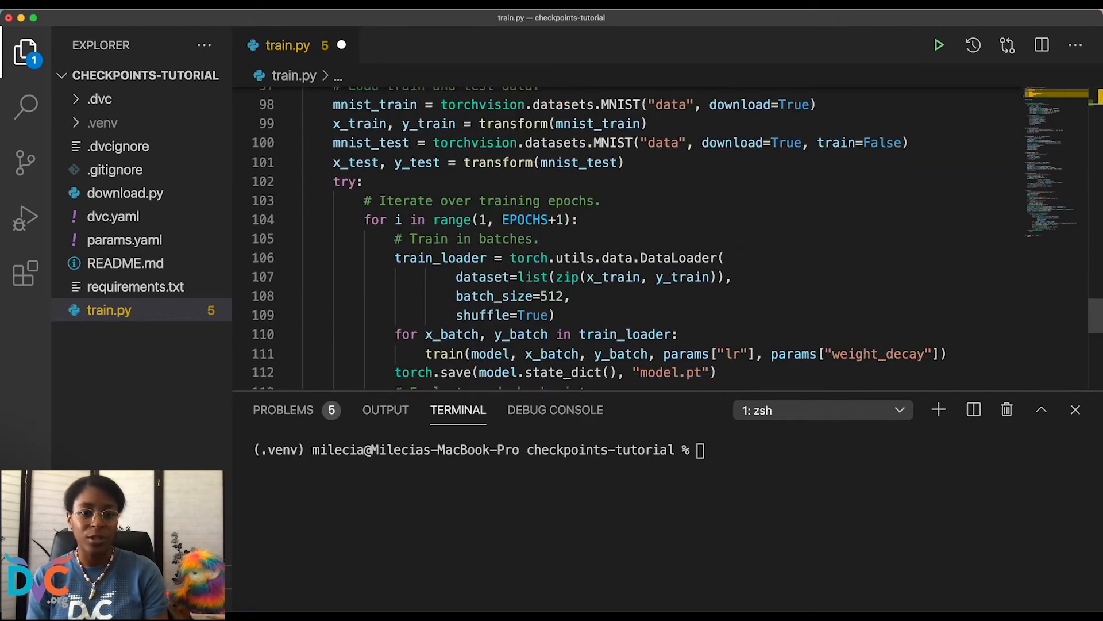
pyautogui.scroll(-3)
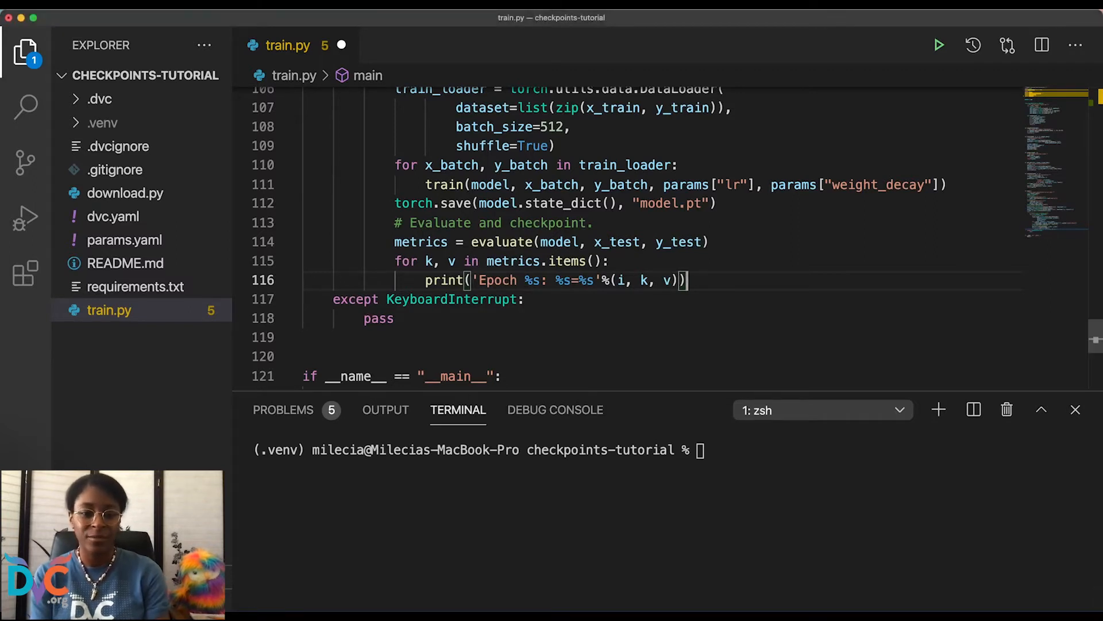
# Step: Log each metric with dvclive.log(k, v) and call dvclive.next_step() after the loop
pyautogui.write('dvclive.log(k, v)')
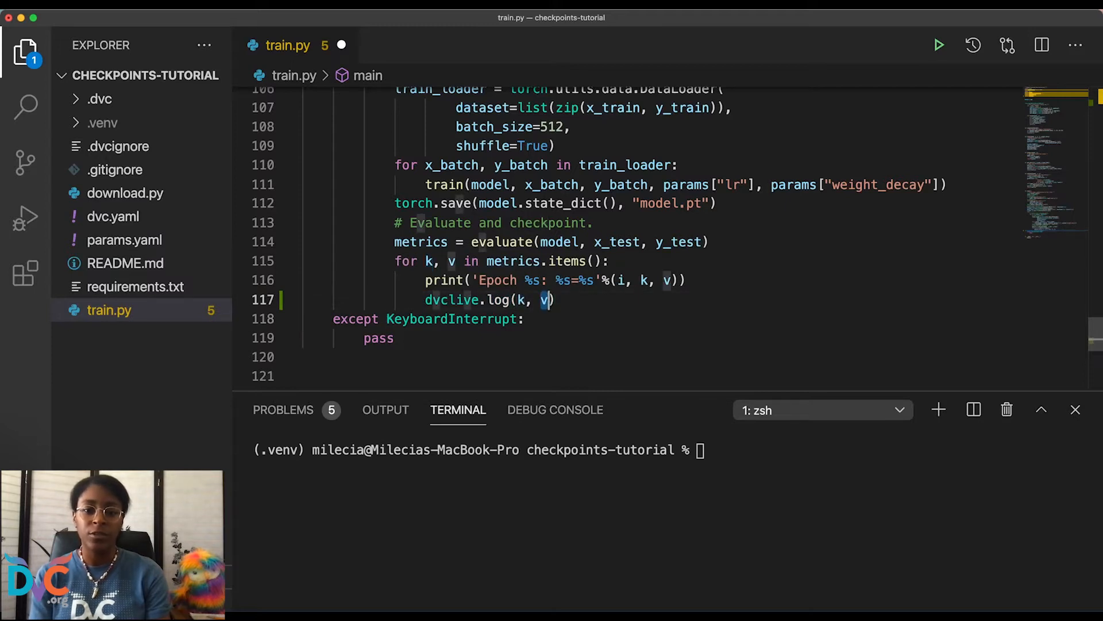
pyautogui.press('enter')
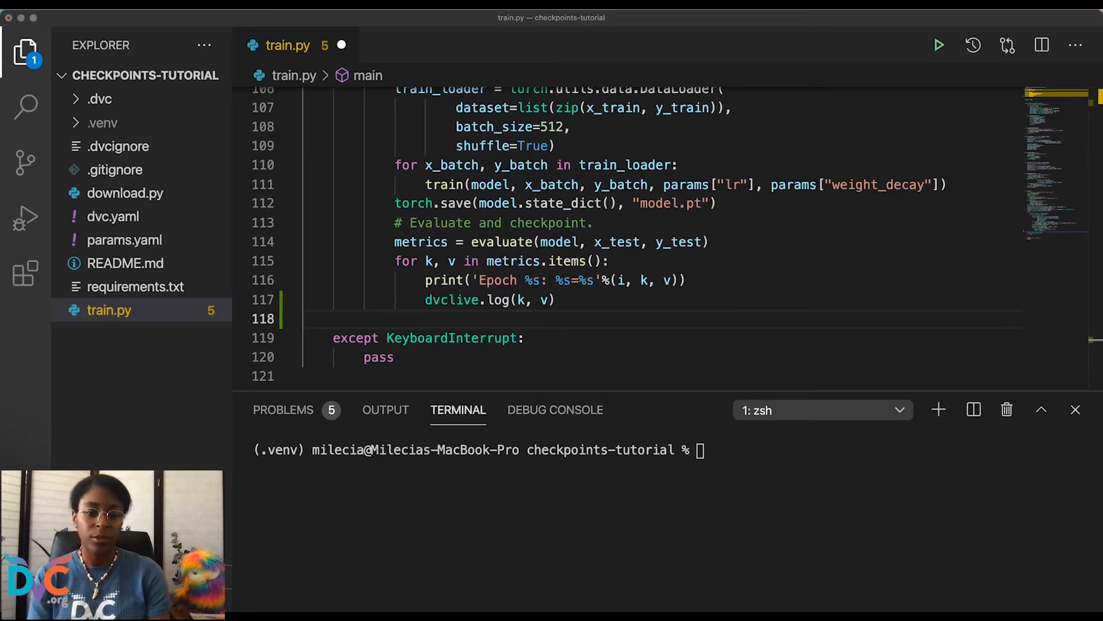
pyautogui.write('dvclive.next_step()')
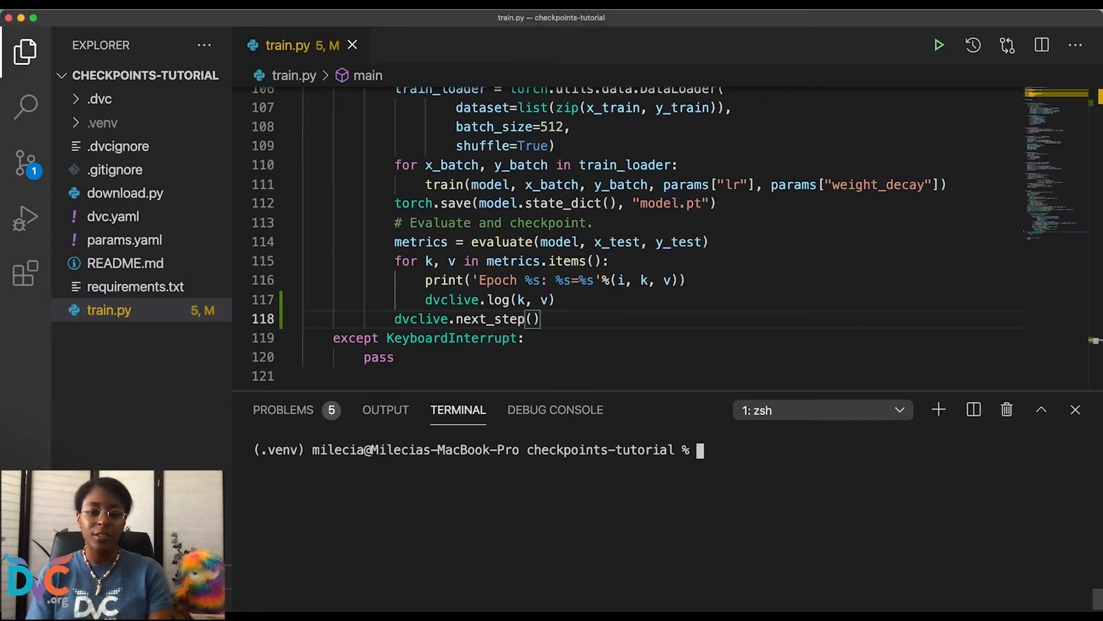
# Step: Run dvc exp run to train and produce checkpoints, model.pt and dvclive metrics
pyautogui.write('d')
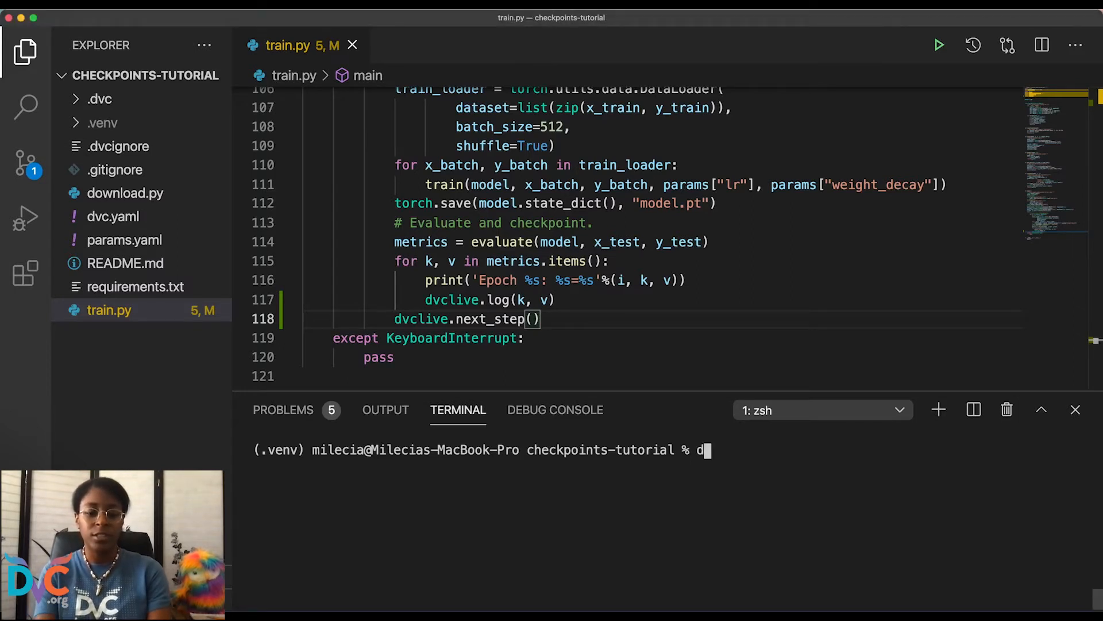
pyautogui.write('vc exp ru')
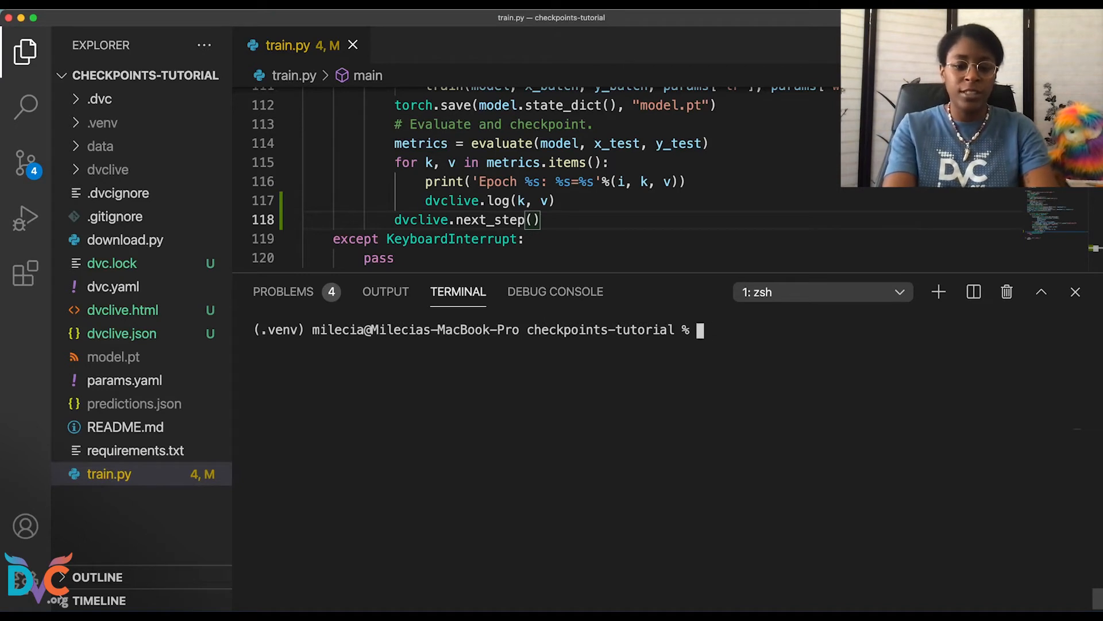
# Step: Run dvc exp show to print the nine-checkpoint experiments table
pyautogui.write('dvc exp show')
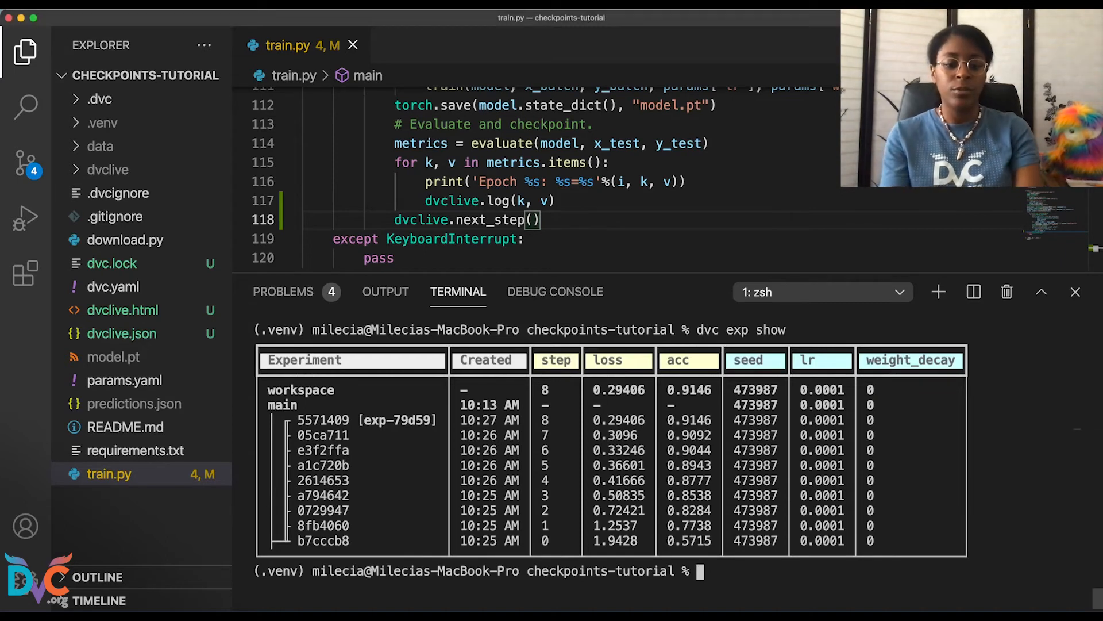
# Step: Run dvc exp apply a794642 to restore that checkpoint in the workspace
pyautogui.write('dvc')
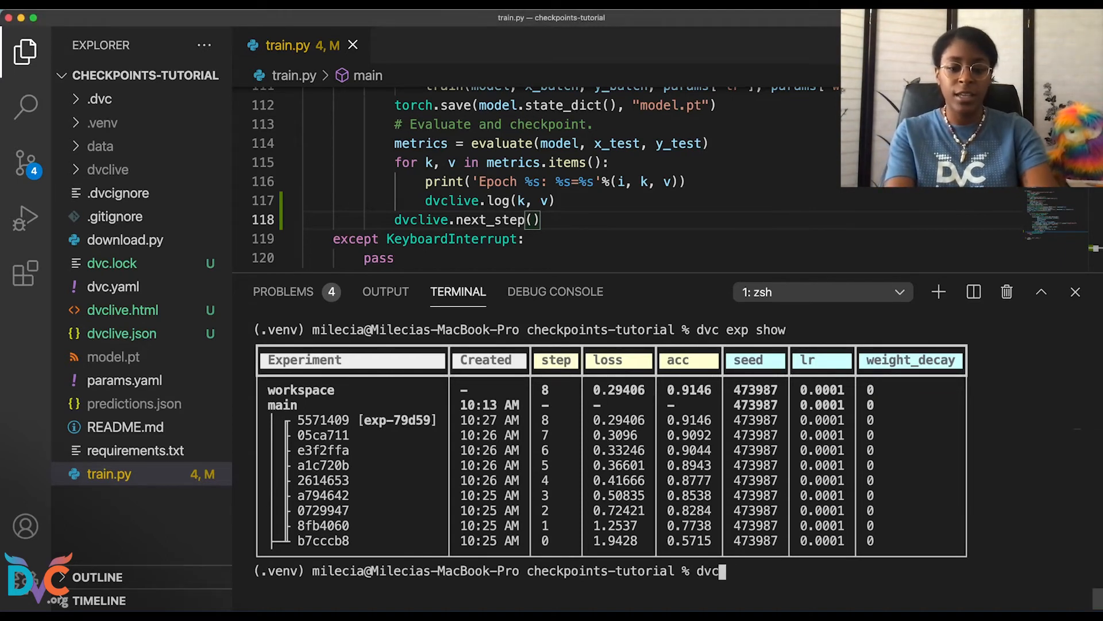
pyautogui.write('exp appl')
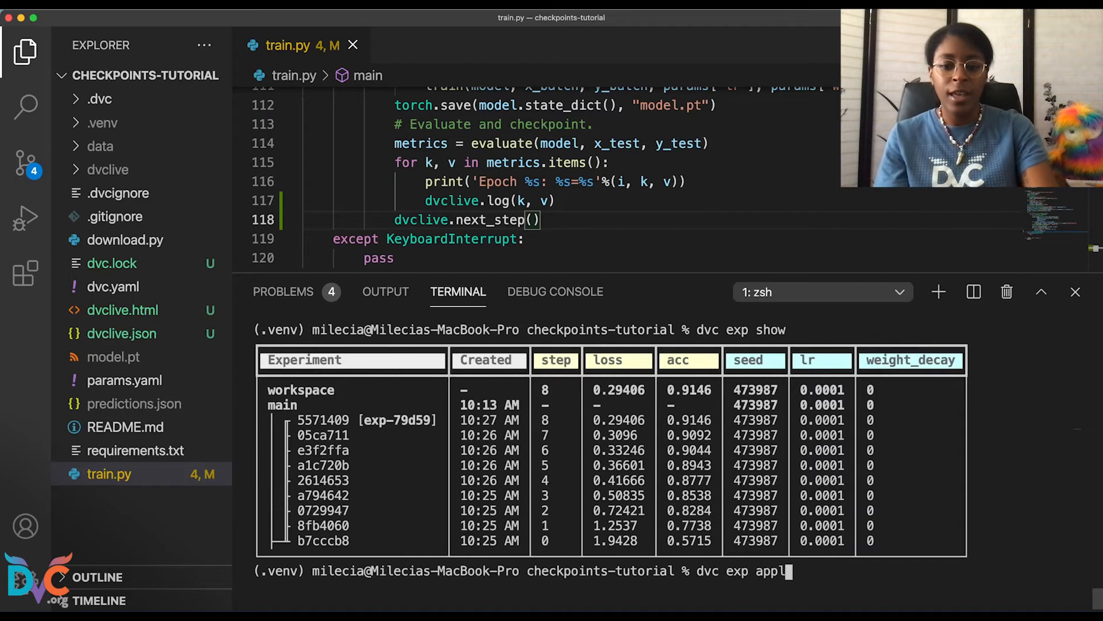
pyautogui.write('y a794642')
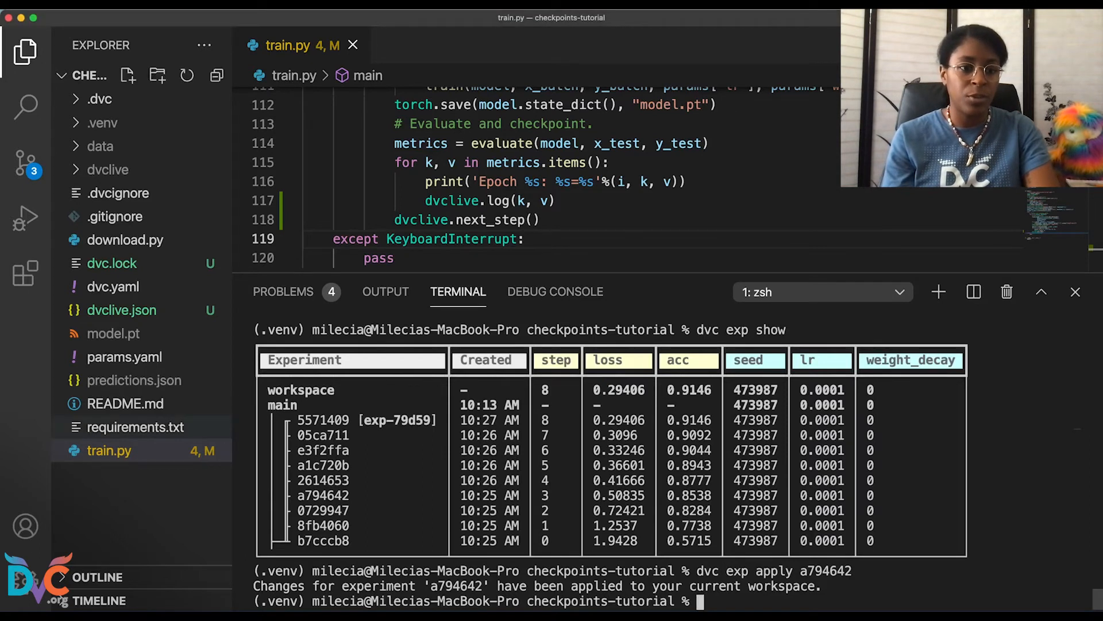
# Step: Review params.yaml's seed, 0.00001 learning rate and weight decay, then start clearing the terminal
pyautogui.click(125, 357)
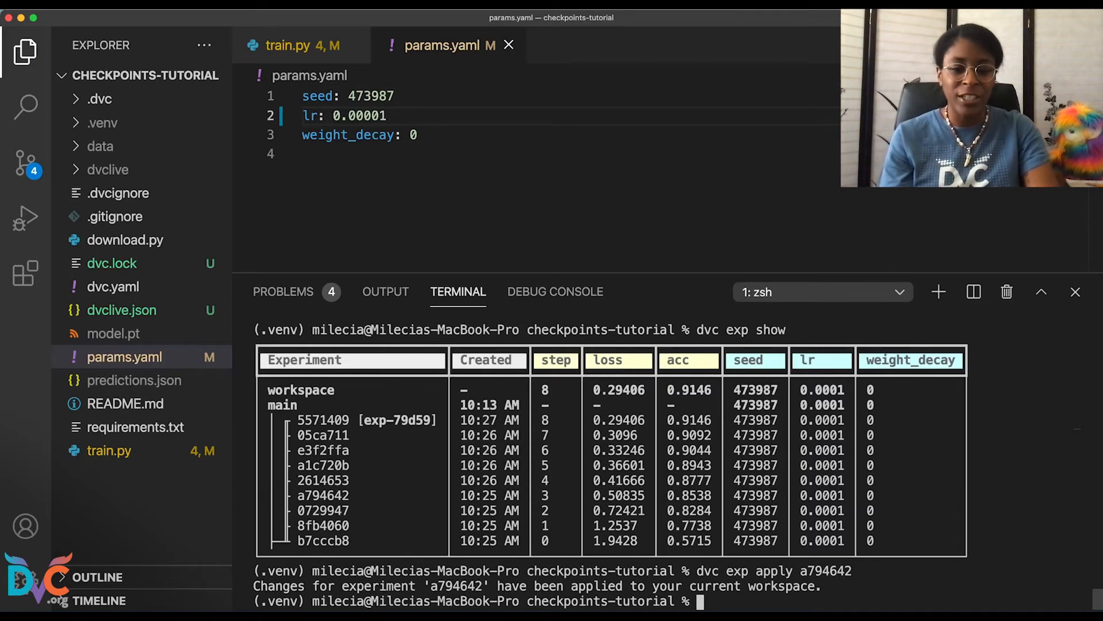
pyautogui.write('c')
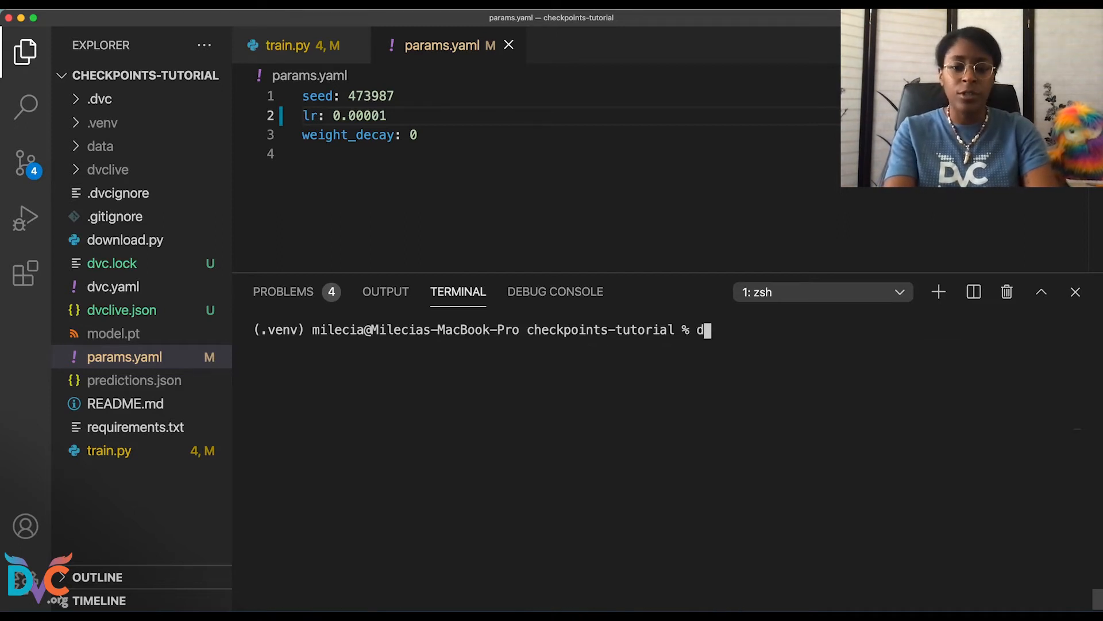
# Step: Run dvc exp run with the 0.00001 learning rate and stop it with Ctrl+C after about 10 epochs
pyautogui.write('vc exp run')
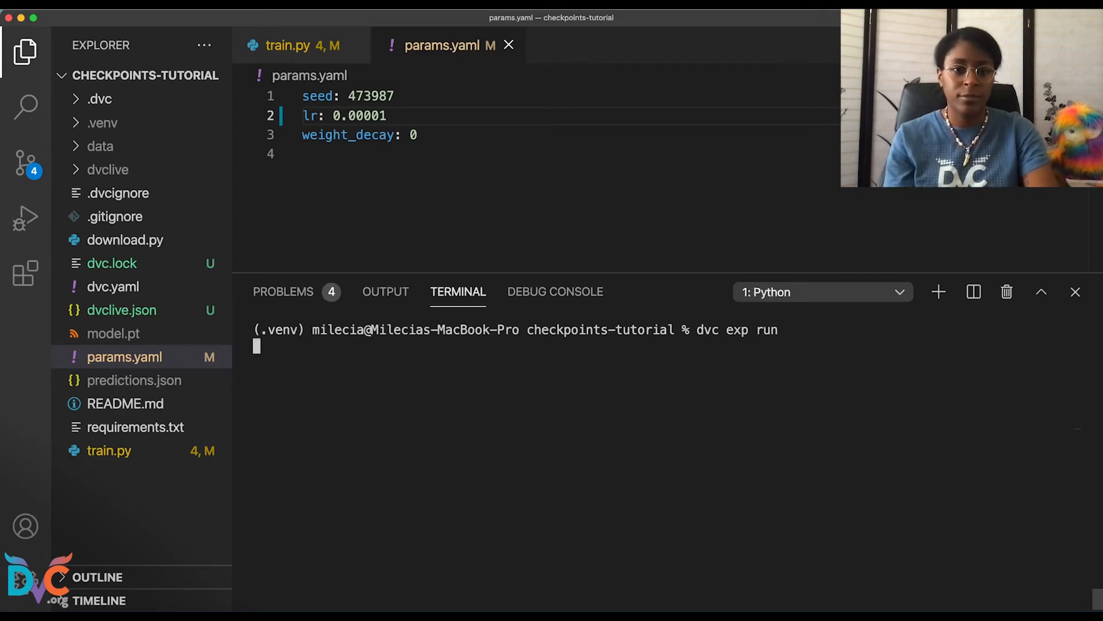
pyautogui.press('enter')
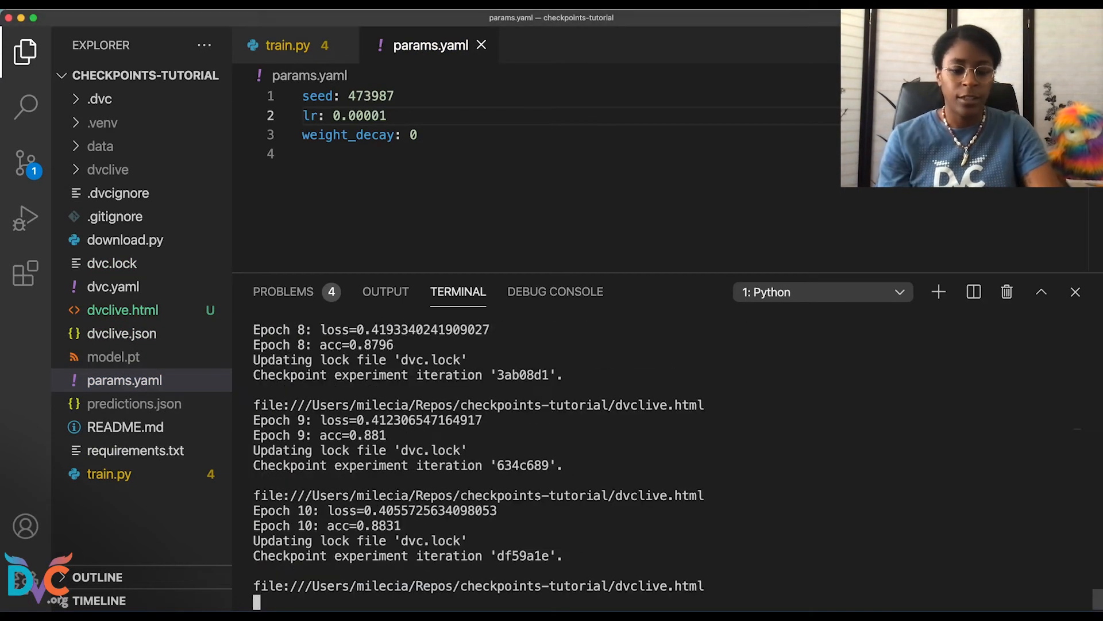
pyautogui.press('ctrl+c')
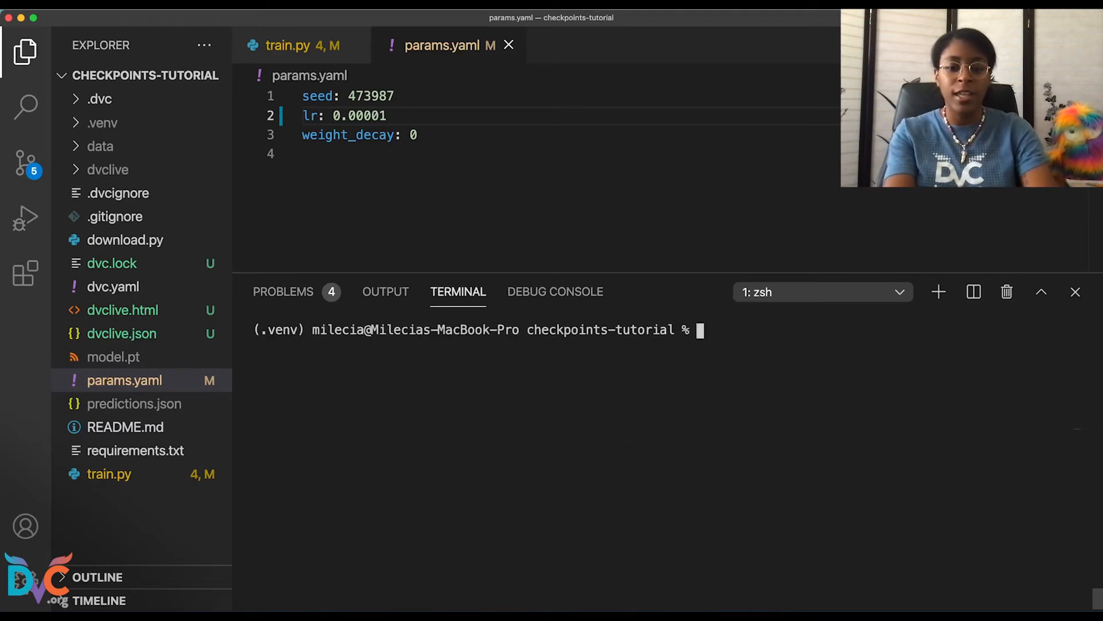
# Step: List all experiments and checkpoints with dvc exp show, including the 1e-05 run's steps 4–13 from a794642
pyautogui.write('dvc')
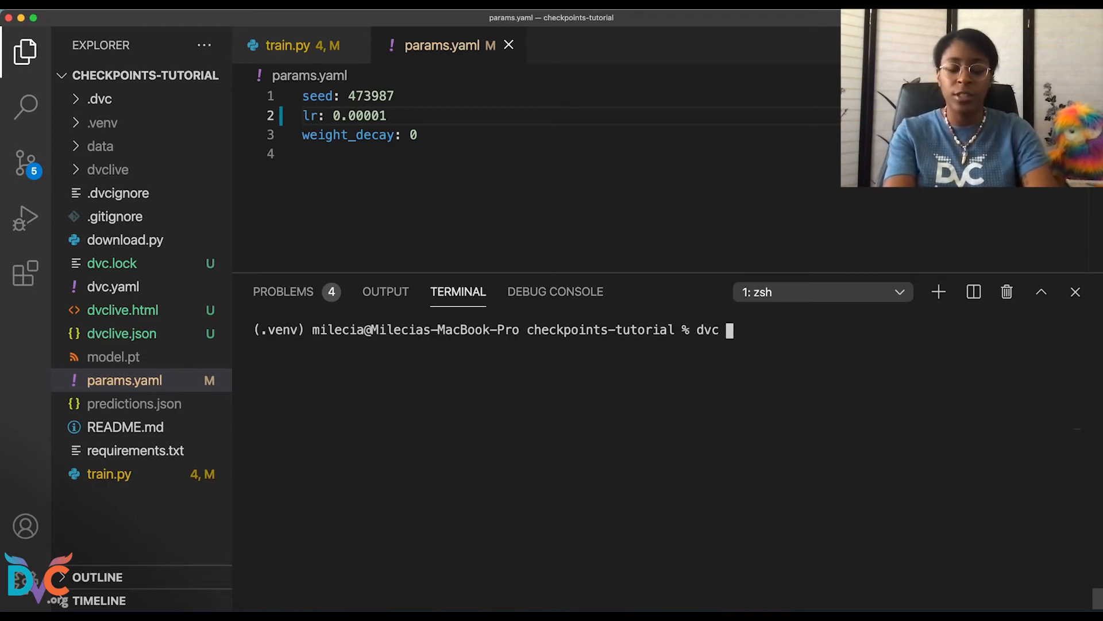
pyautogui.write('exp show')
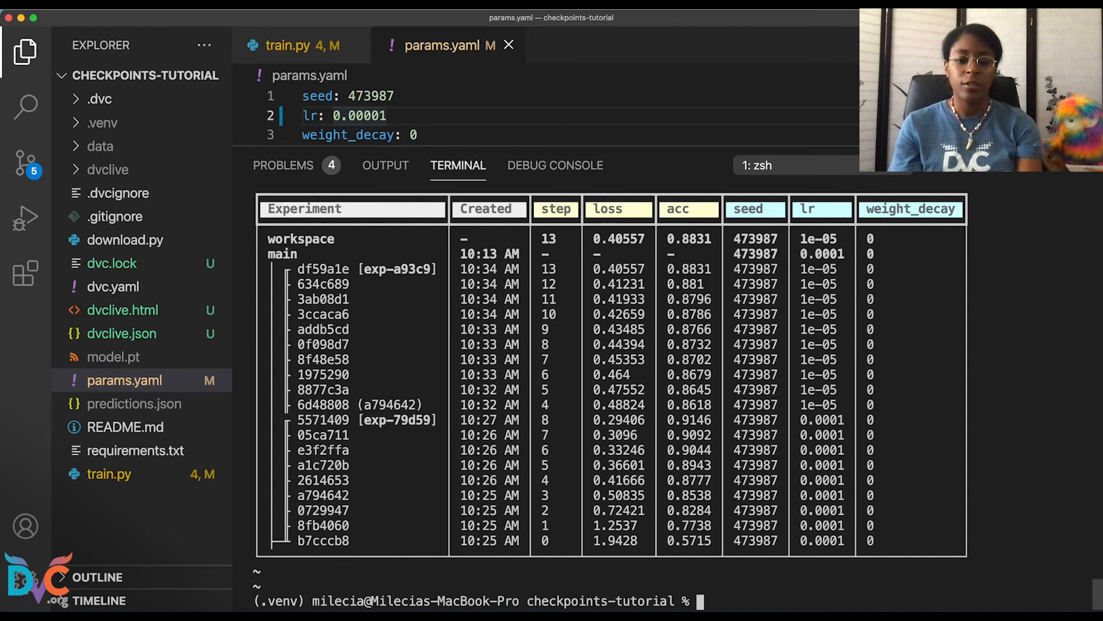
pyautogui.write('d')
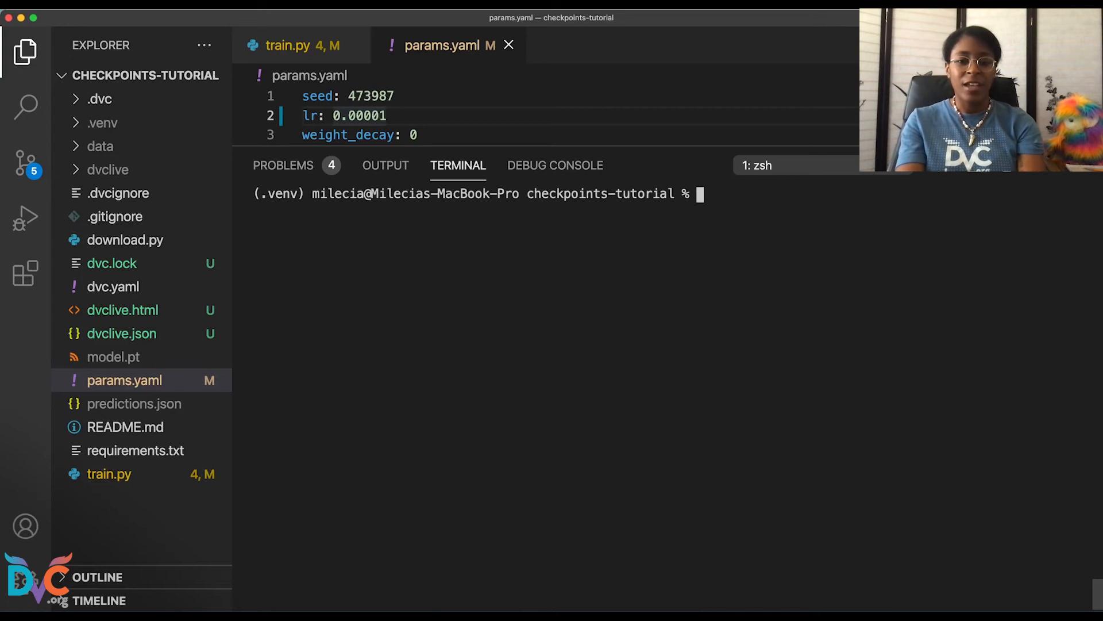
# Step: Run dvc metrics diff 5571409 df59a1e, then select the 5571409 id for reuse
pyautogui.write('dvc')
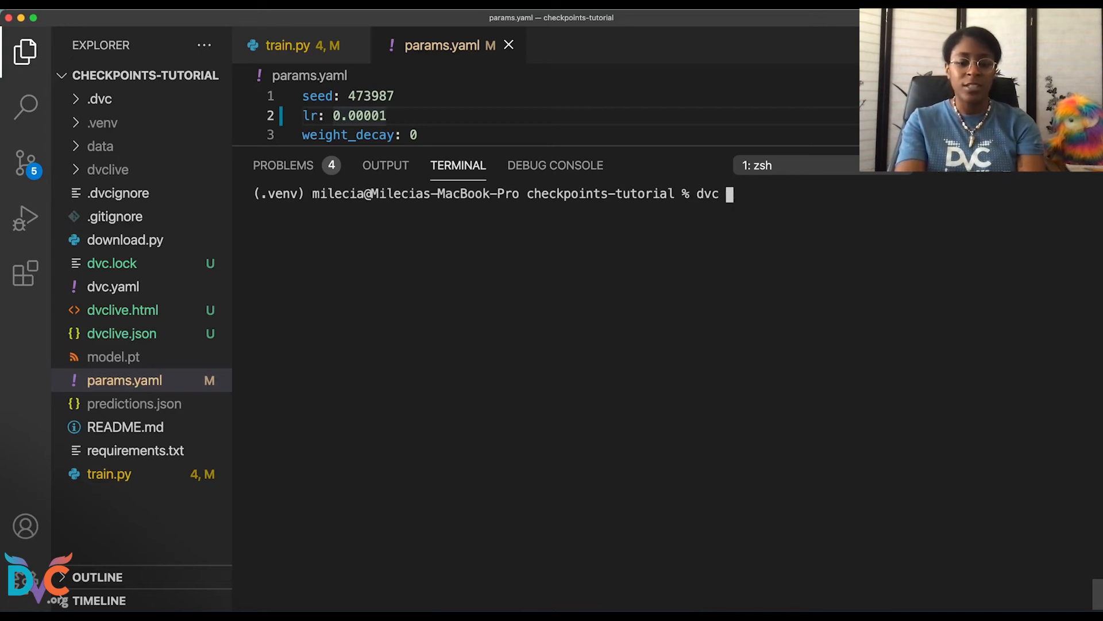
pyautogui.write('metrics')
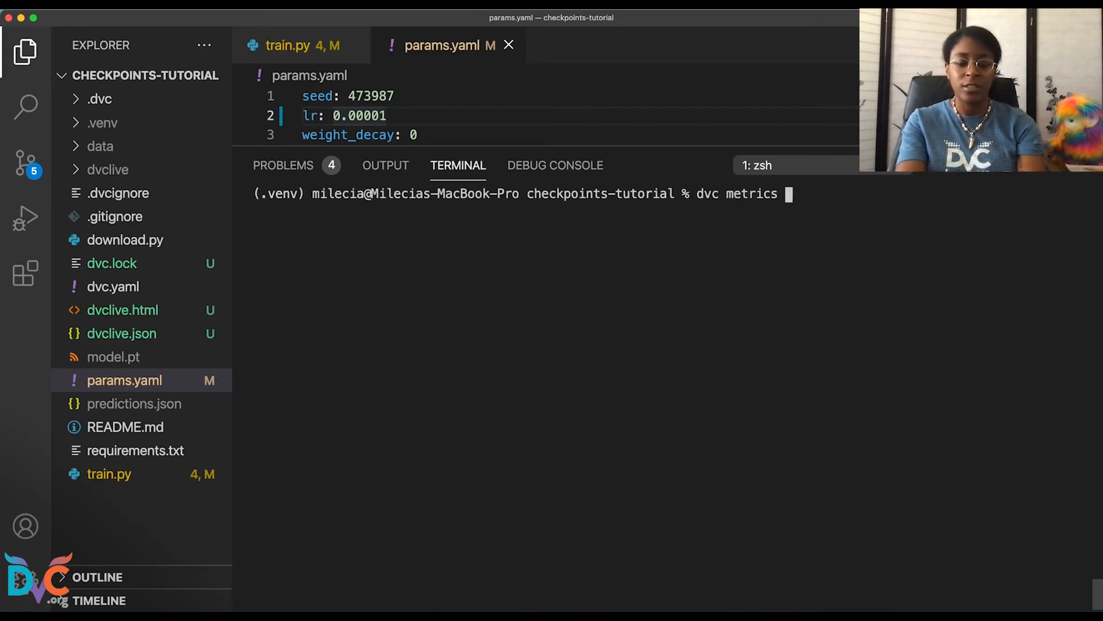
pyautogui.write('diff')
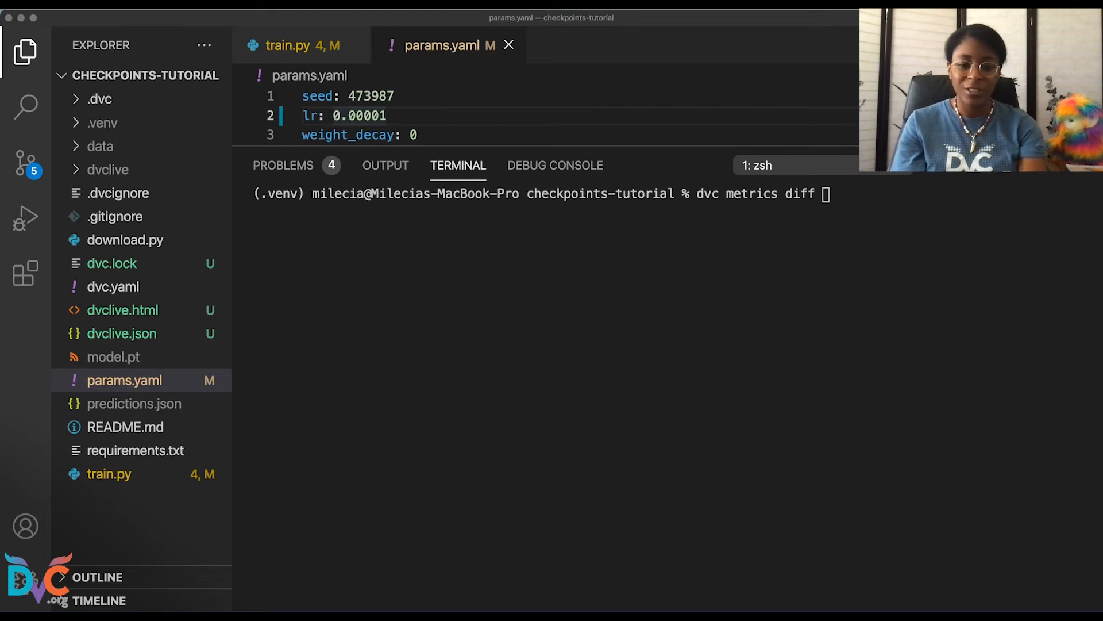
pyautogui.write('5571409')
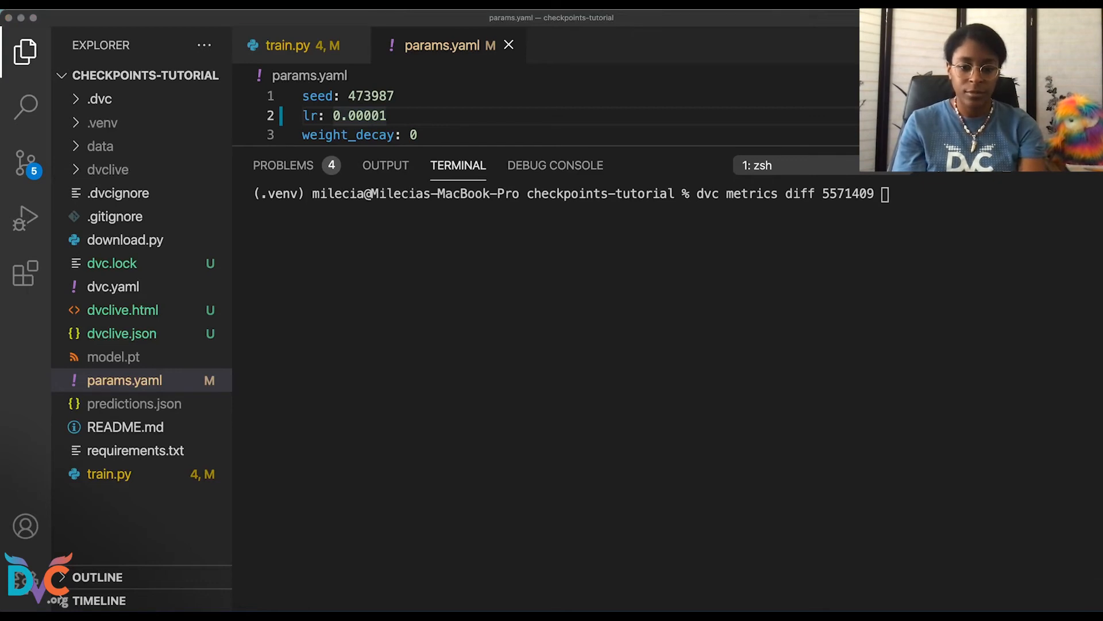
pyautogui.write('df59a1e')
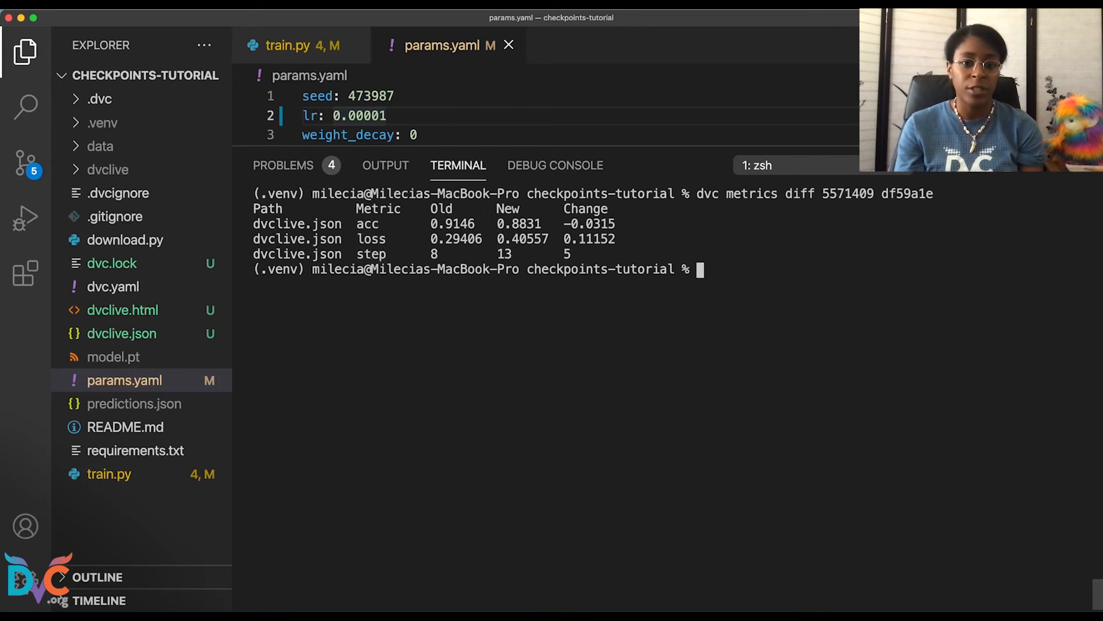
pyautogui.doubleClick(452, 224)
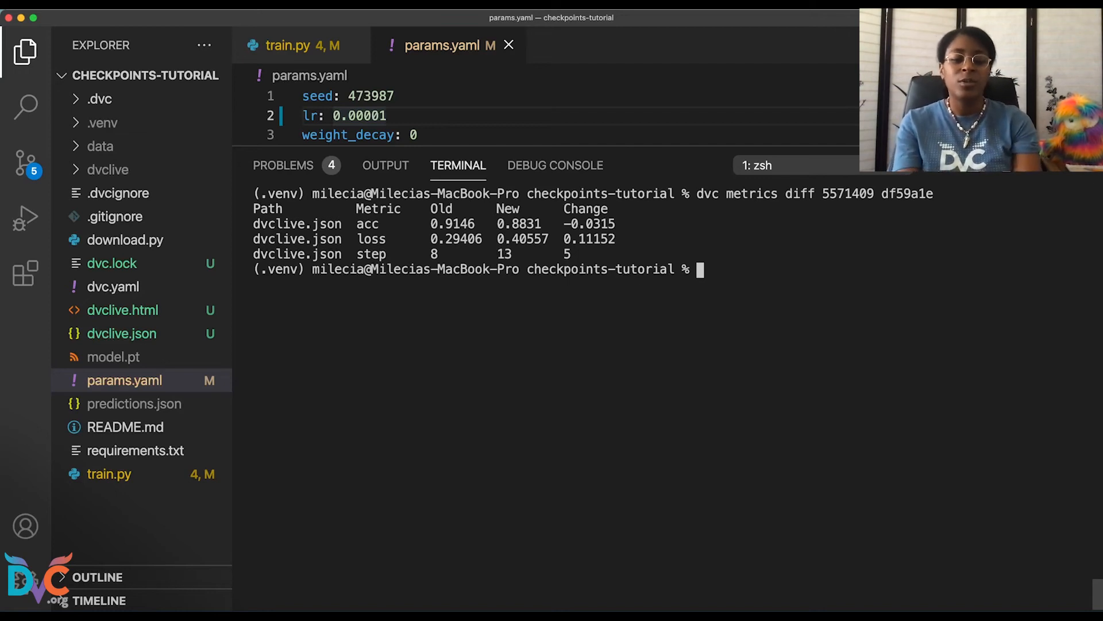
# Step: Run dvc plots diff against checkpoint 5571409, generating plots.html
pyautogui.write('dvc')
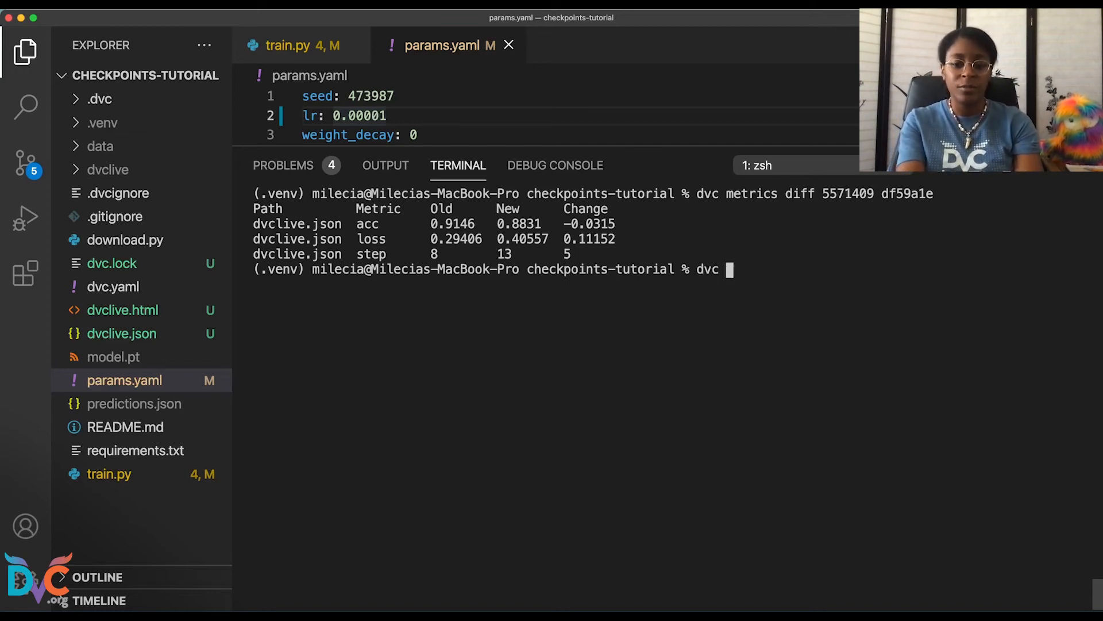
pyautogui.write('plots diff')
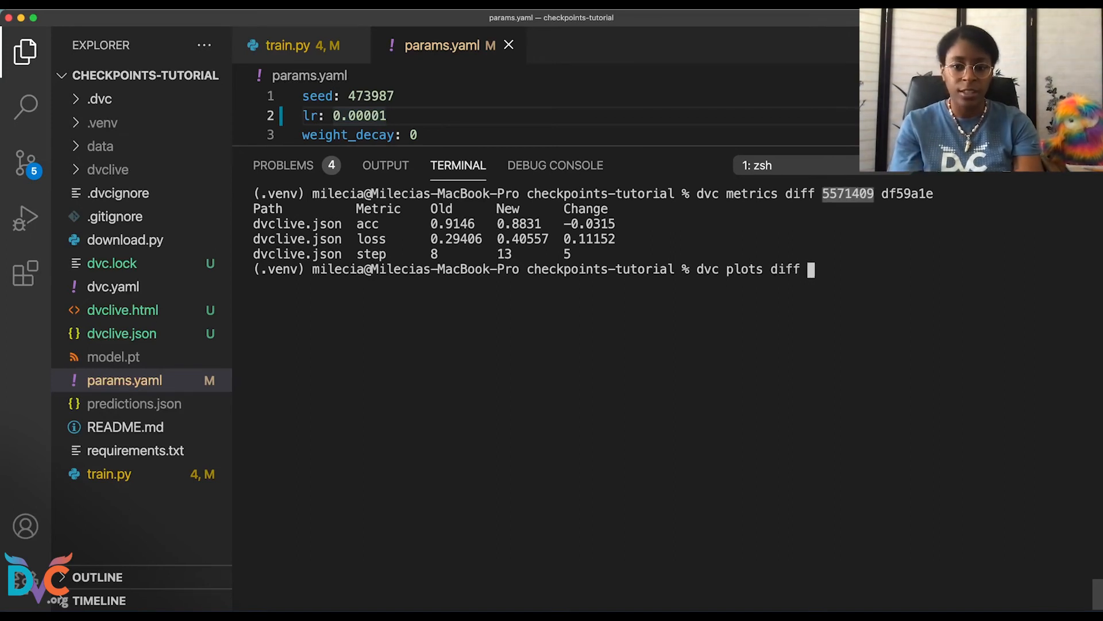
pyautogui.write('5571409')
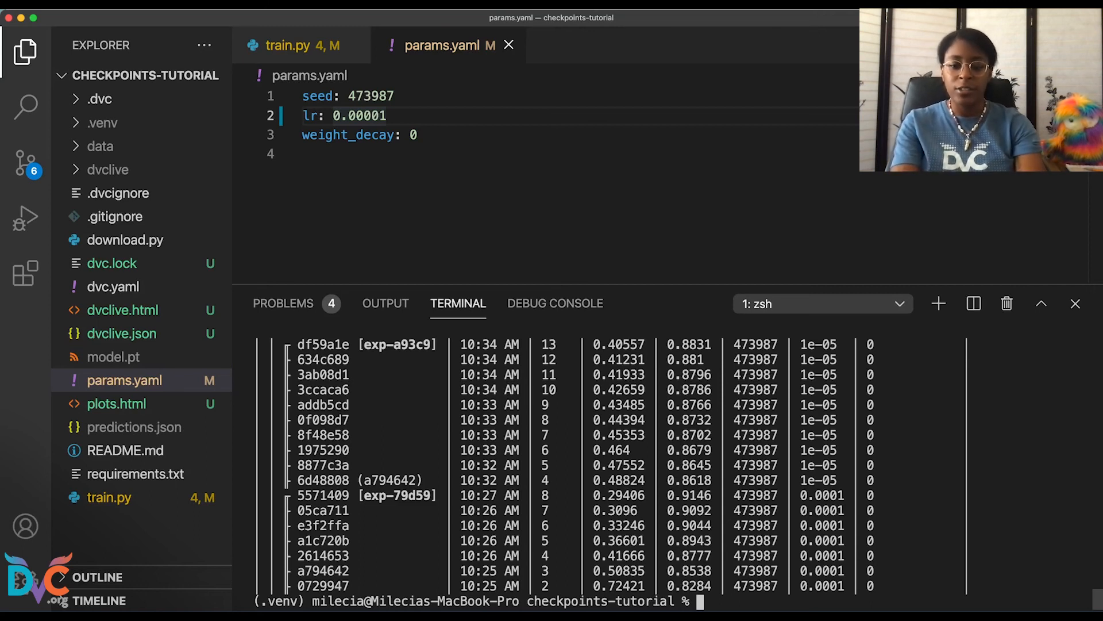
# Step: Clear the terminal, resume training as exp-0a957 with dvc exp run, then begin a dvc exp show listing
pyautogui.write('c')
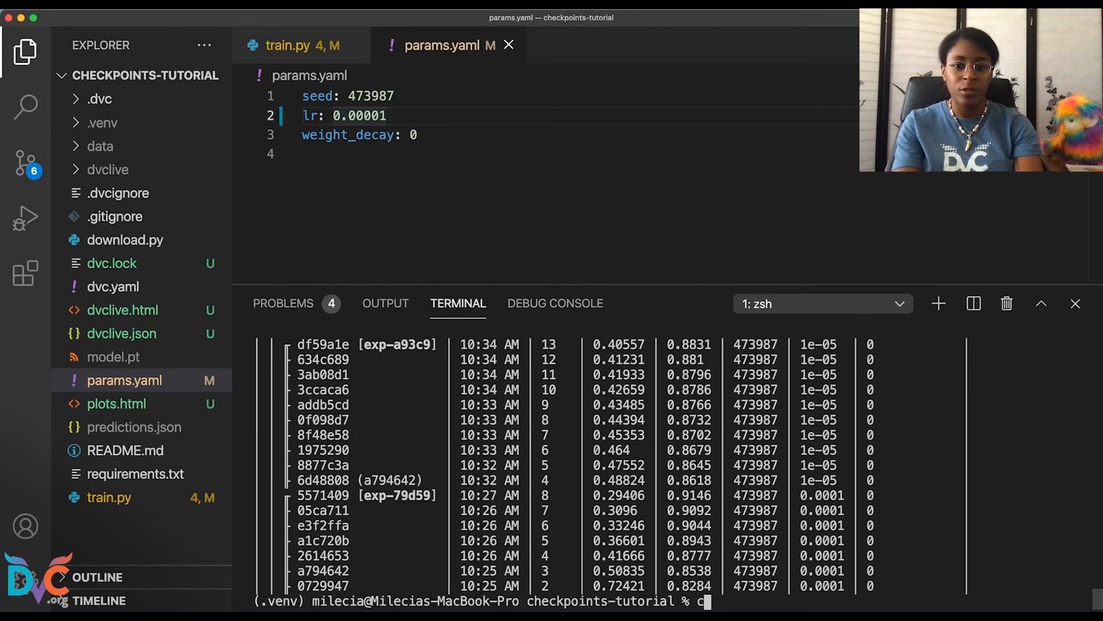
pyautogui.press('Enter')
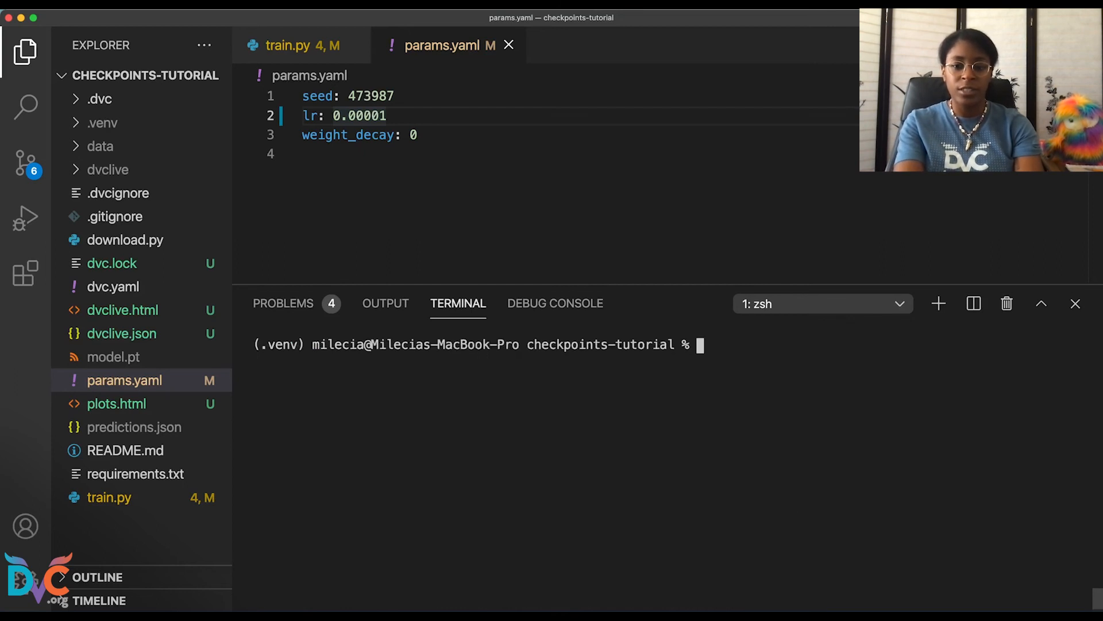
pyautogui.write('dvc')
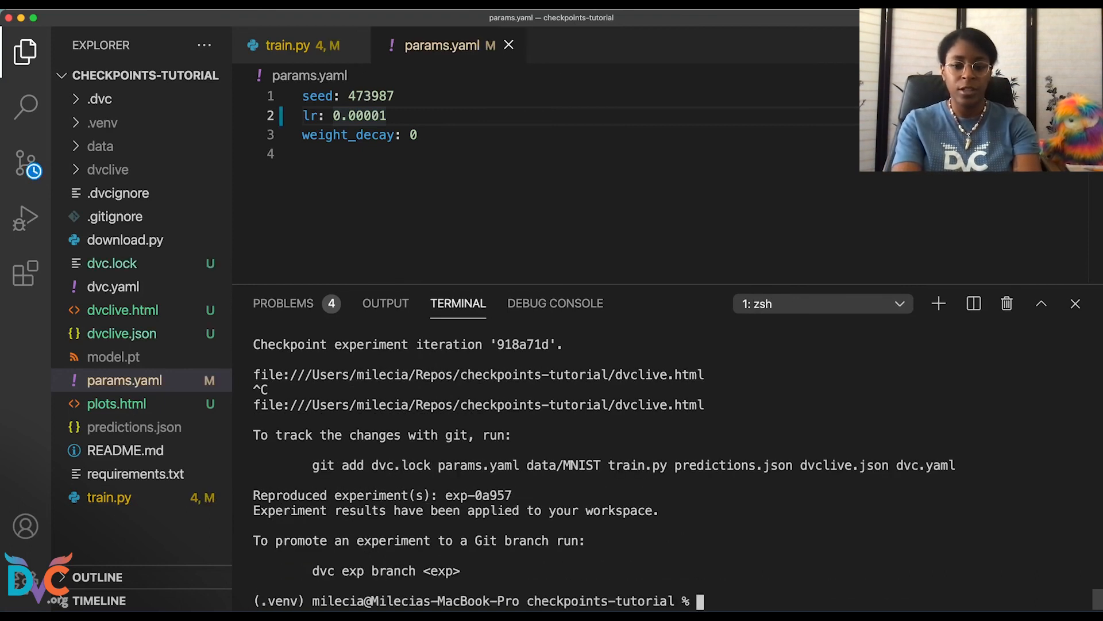
pyautogui.write('dvc')
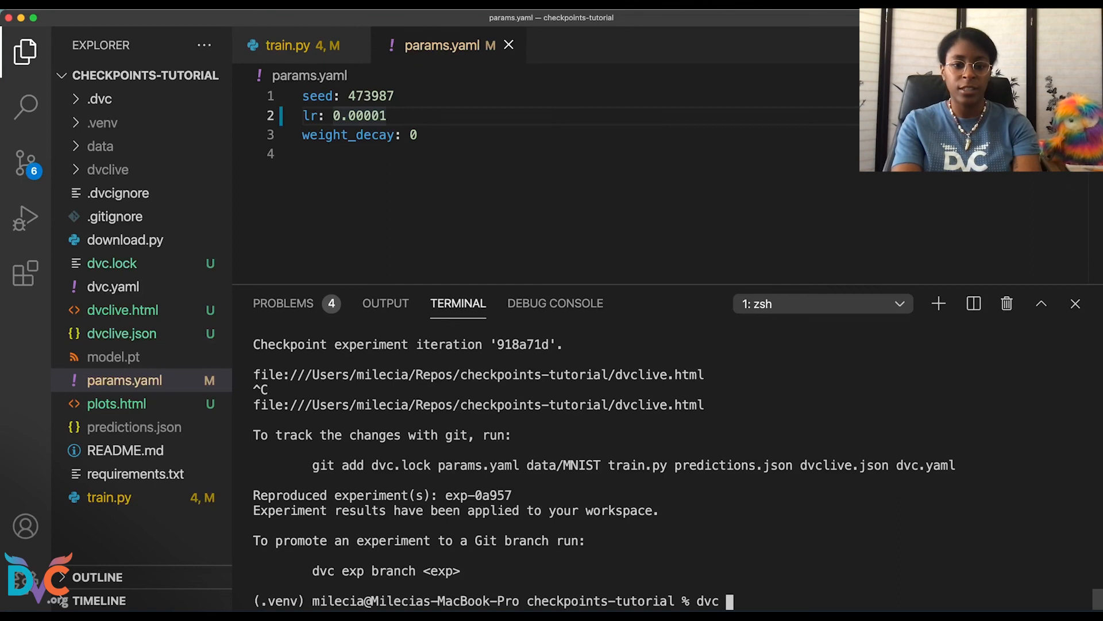
pyautogui.write('exp show')
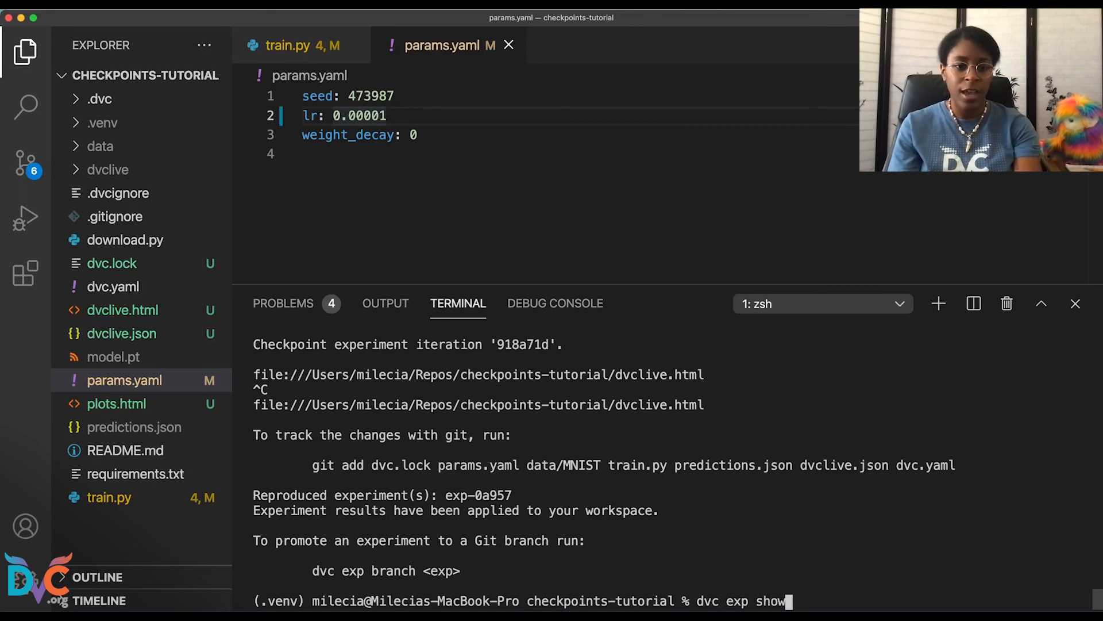